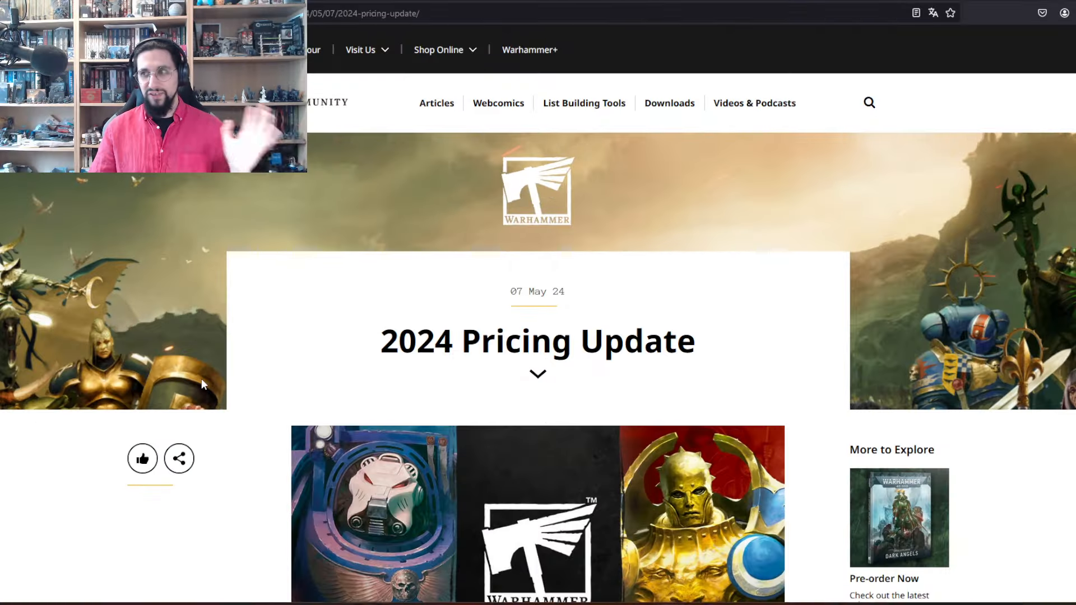
mouse_move(409, 389)
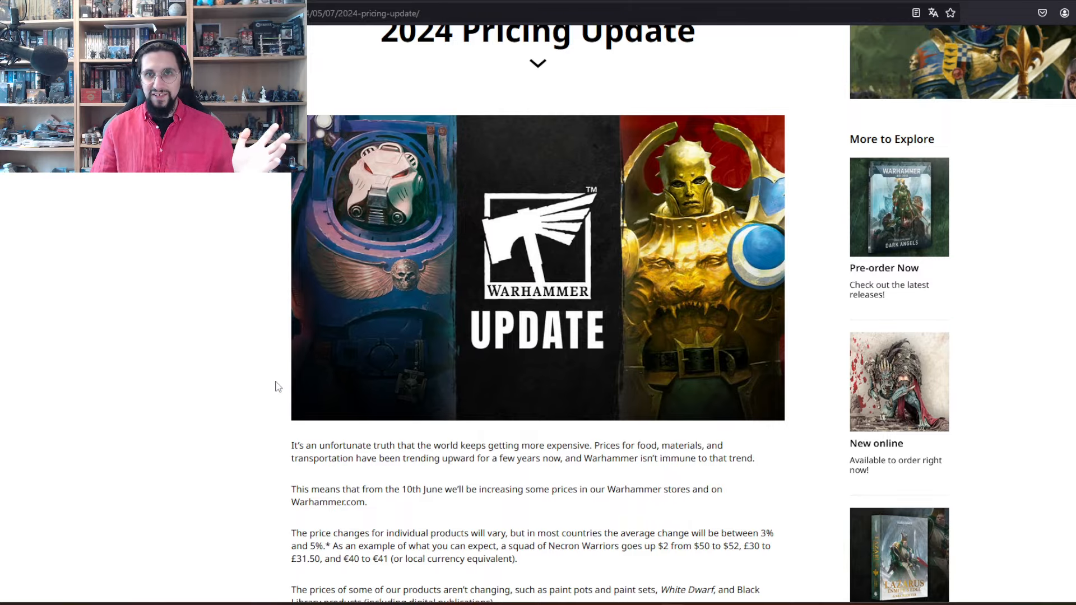
- Browse the Rules & FAQ page through core rules, translations and errata, then head to the Conquest e-shop
scroll(down, 3)
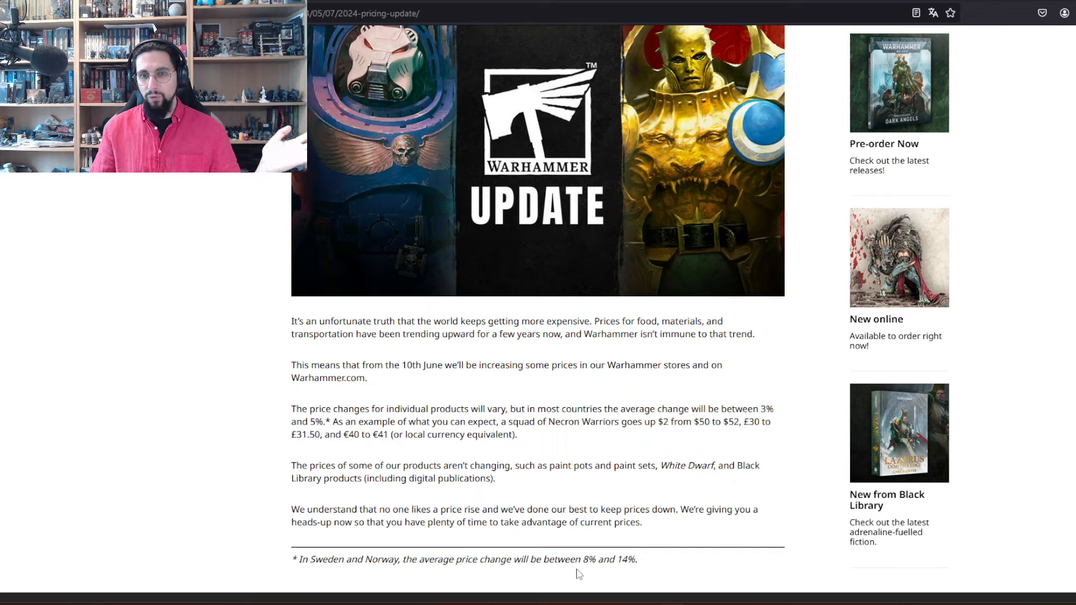
mouse_move(183, 452)
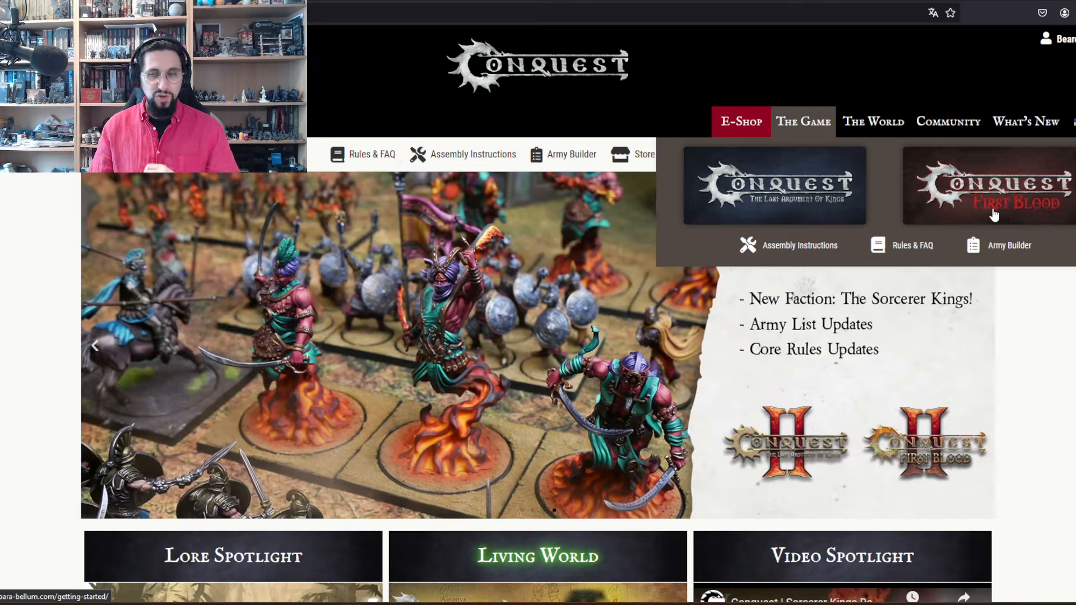
click(912, 246)
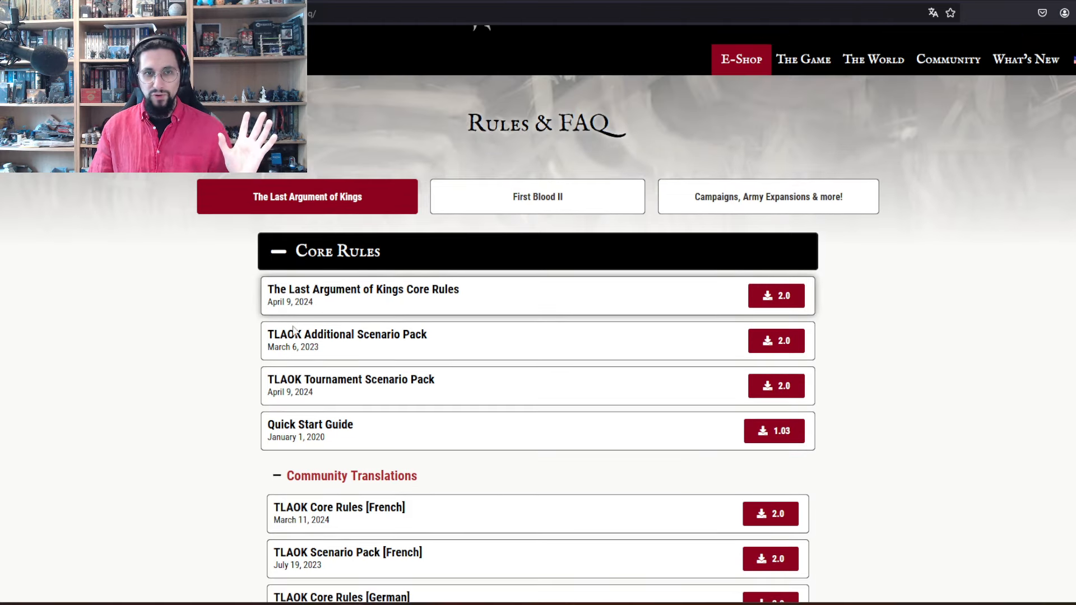
scroll(down, 3)
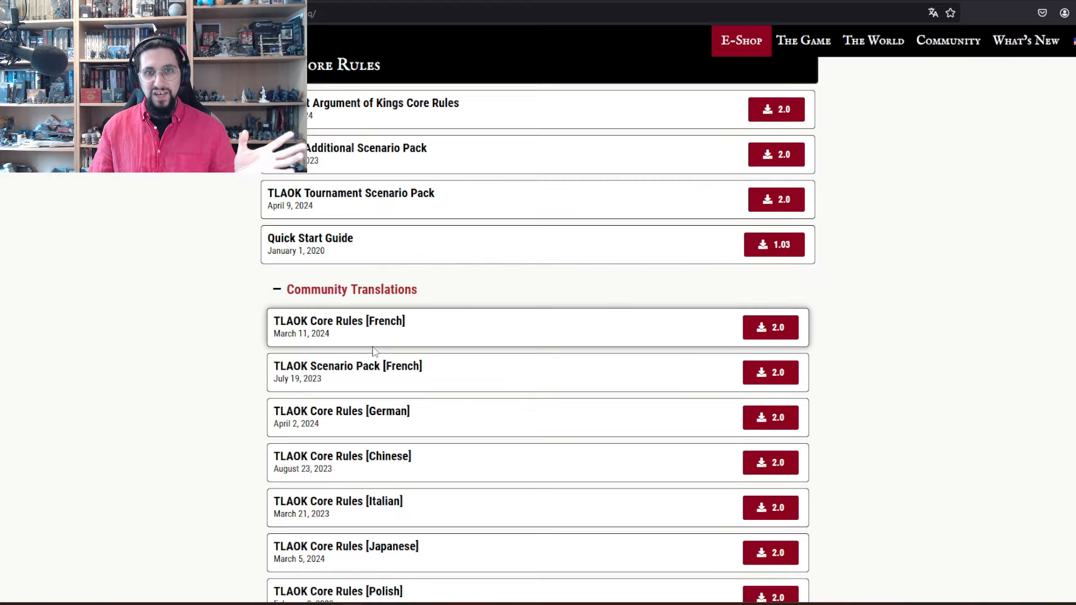
scroll(down, 3)
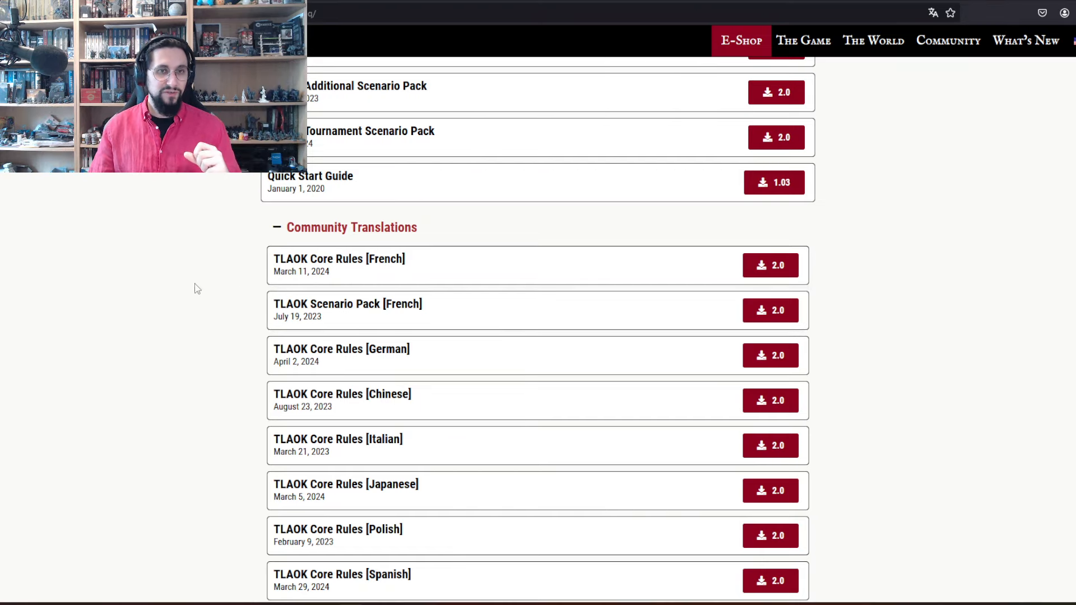
scroll(down, 3)
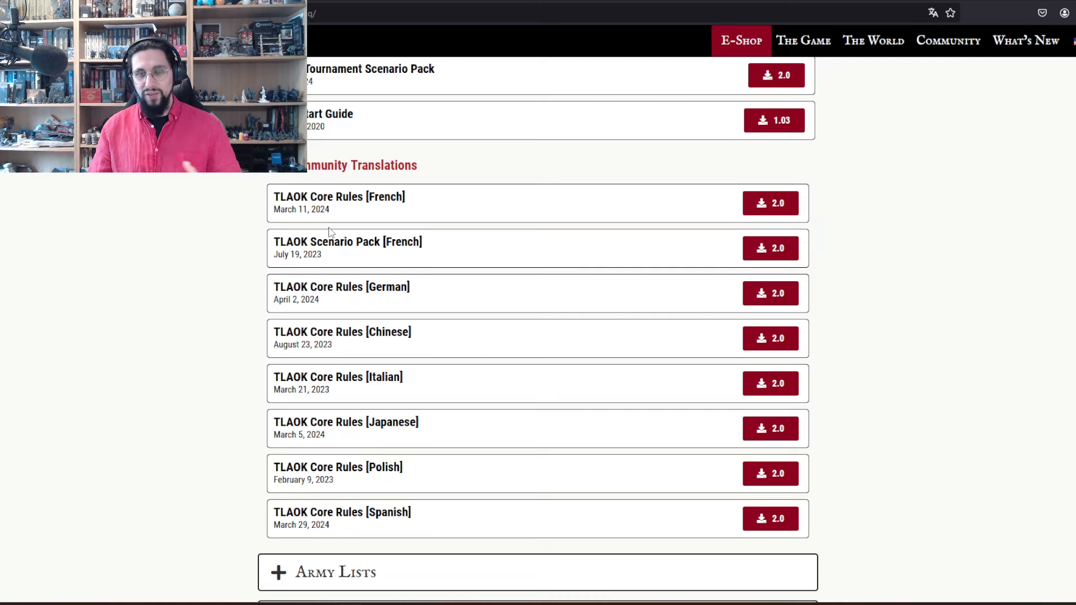
mouse_move(252, 329)
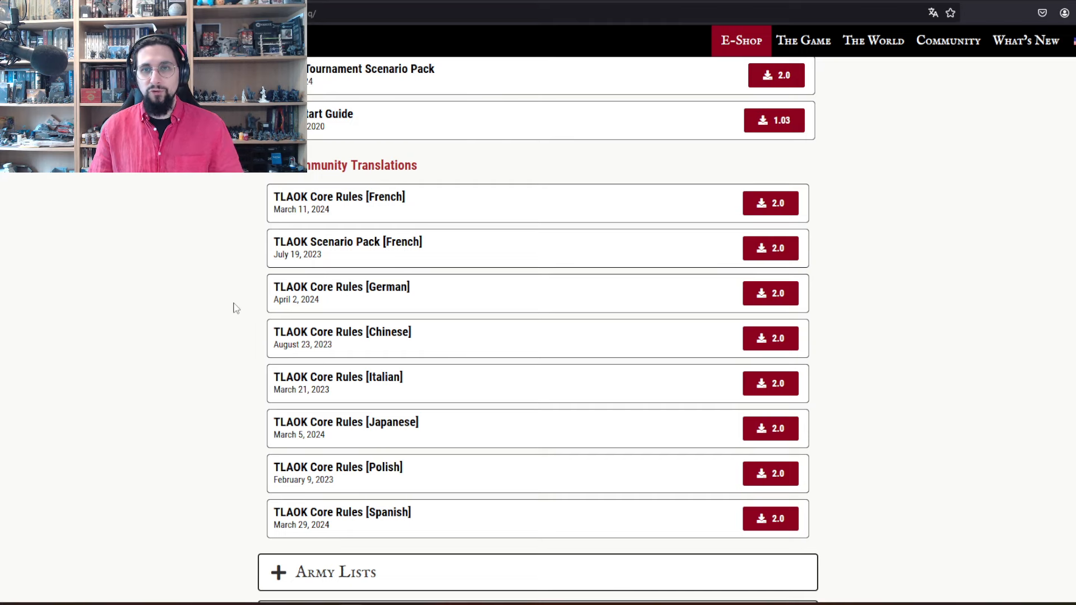
mouse_move(188, 289)
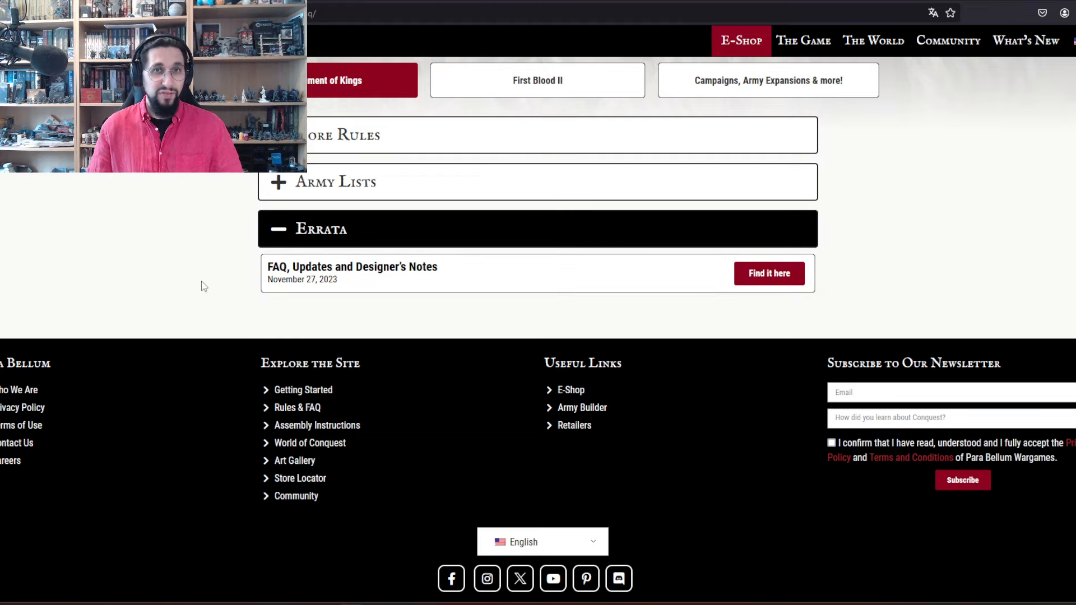
click(741, 40)
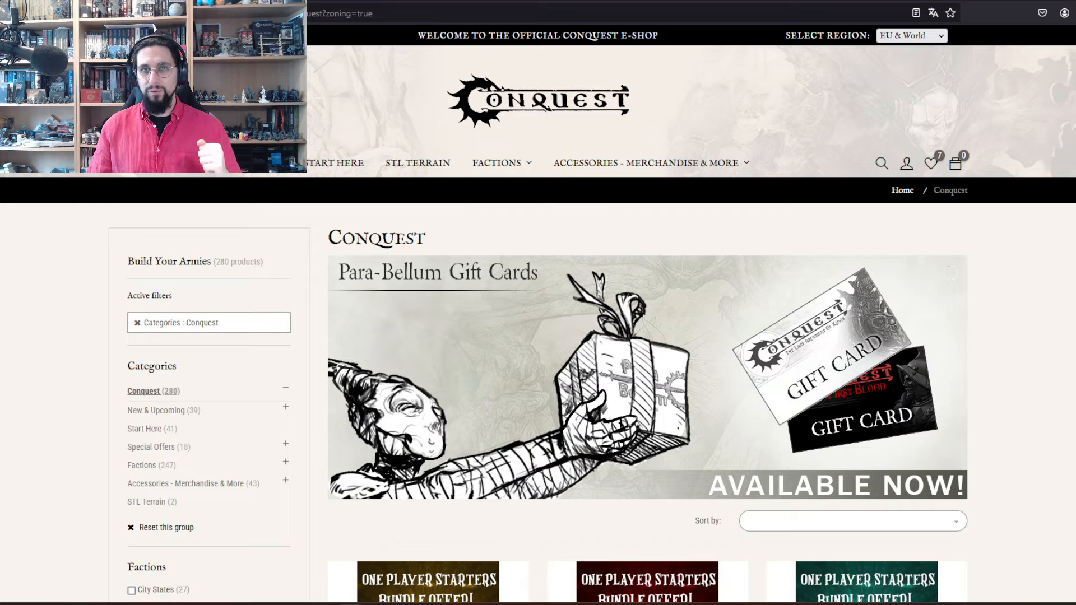
- Check the shopping regions and browse the Conquest catalogue down to the €159.99 5th Anniversary starter sets
scroll(down, 3)
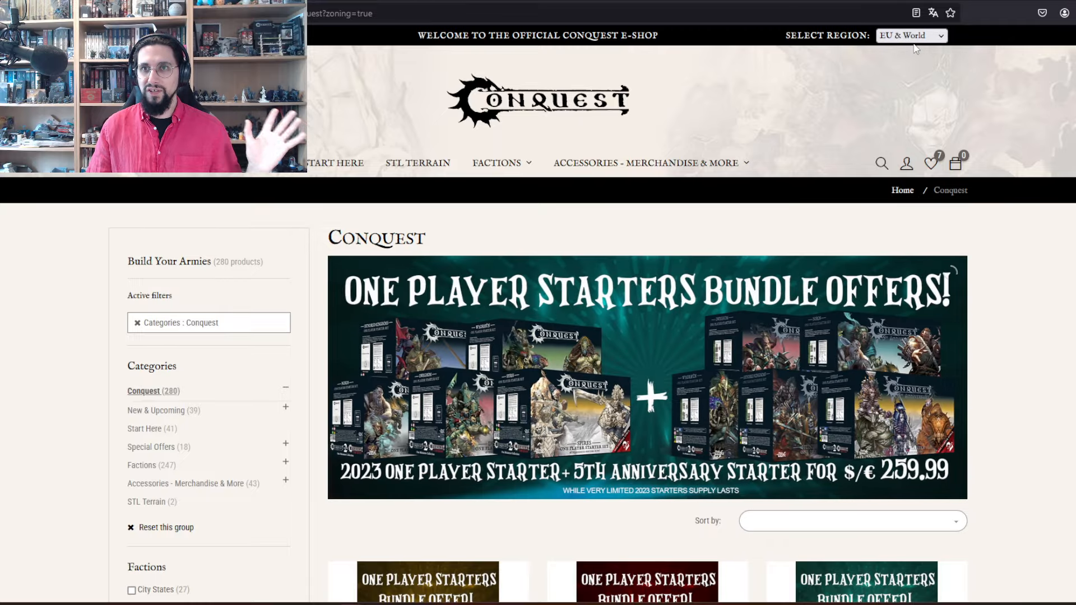
click(910, 35)
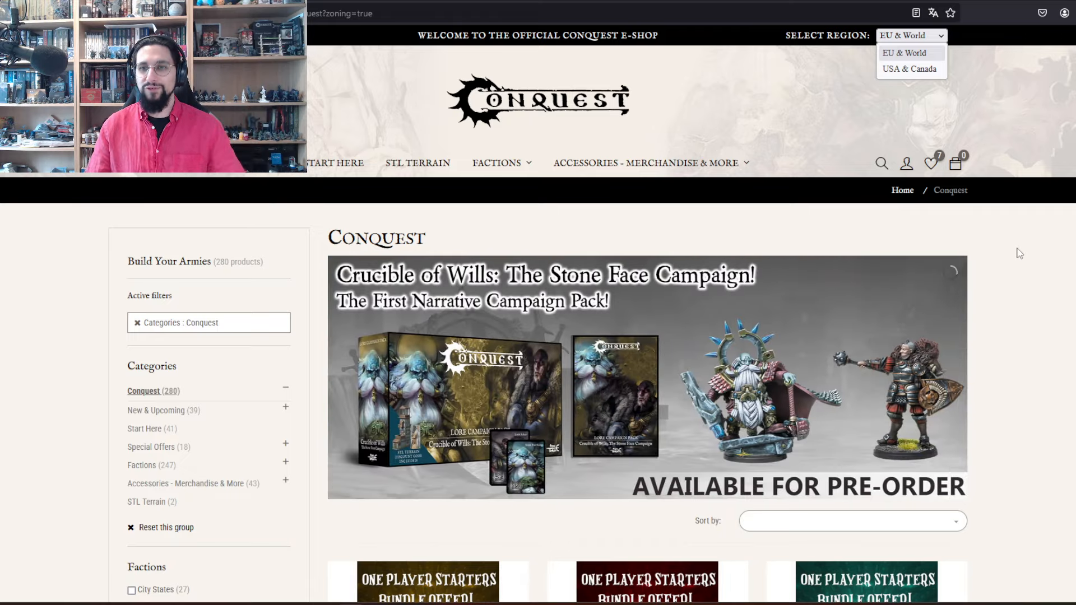
scroll(down, 3)
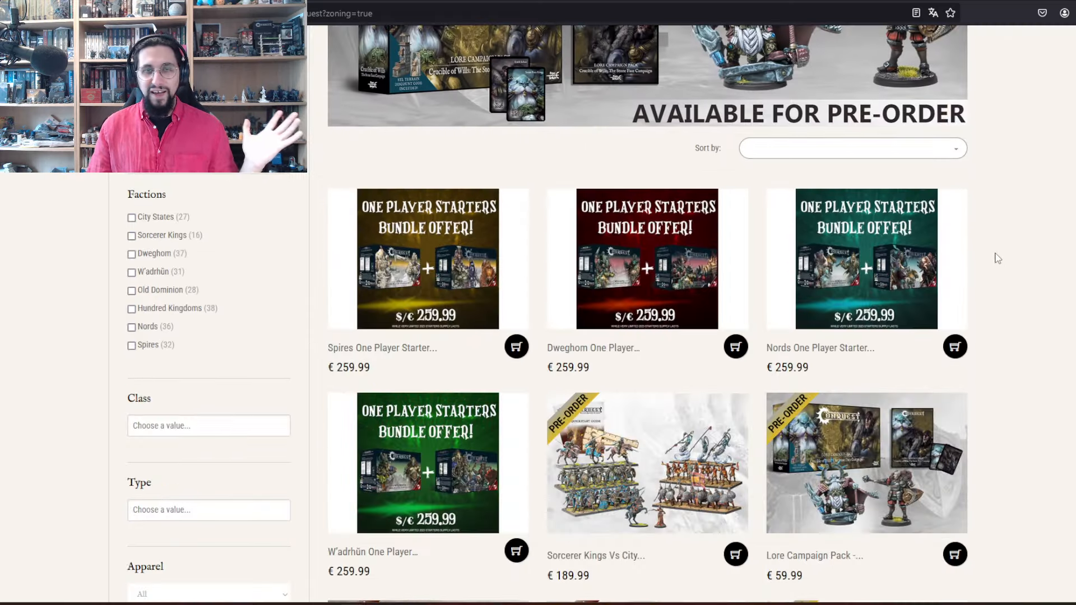
scroll(down, 3)
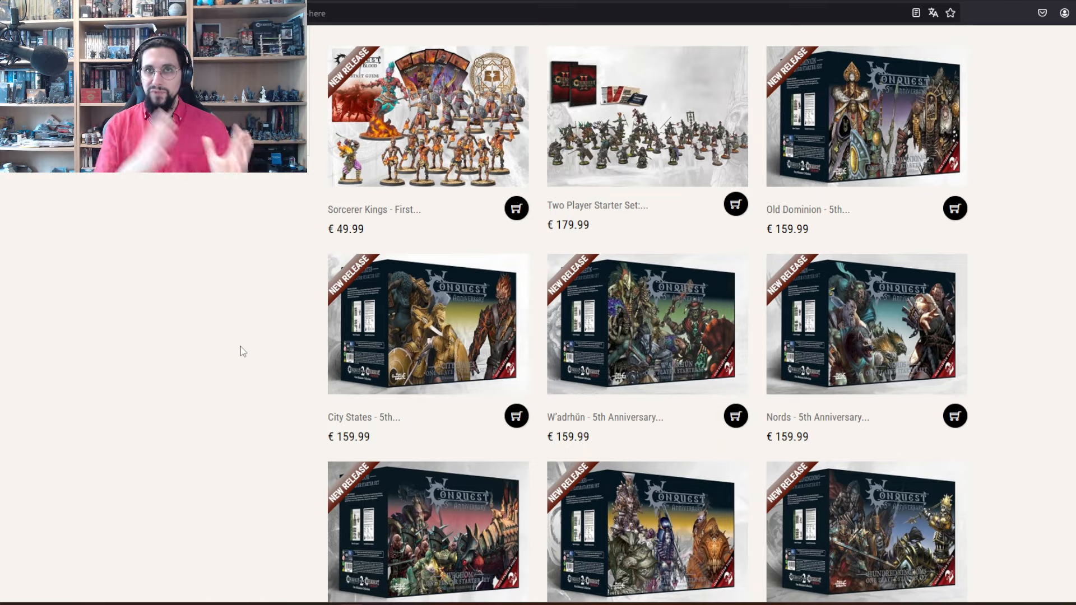
scroll(down, 3)
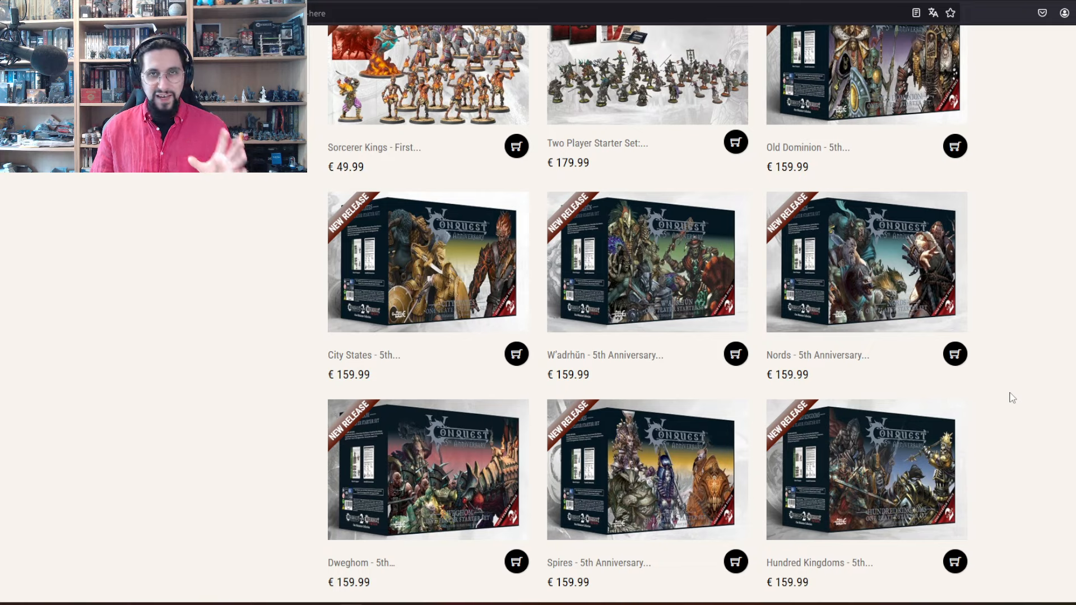
mouse_move(1024, 401)
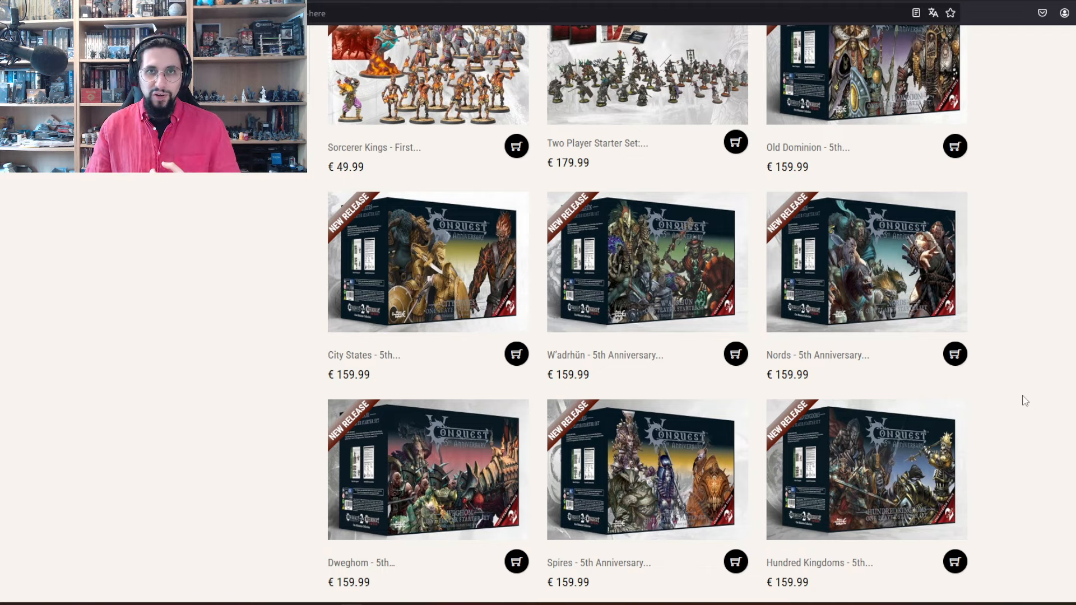
mouse_move(755, 392)
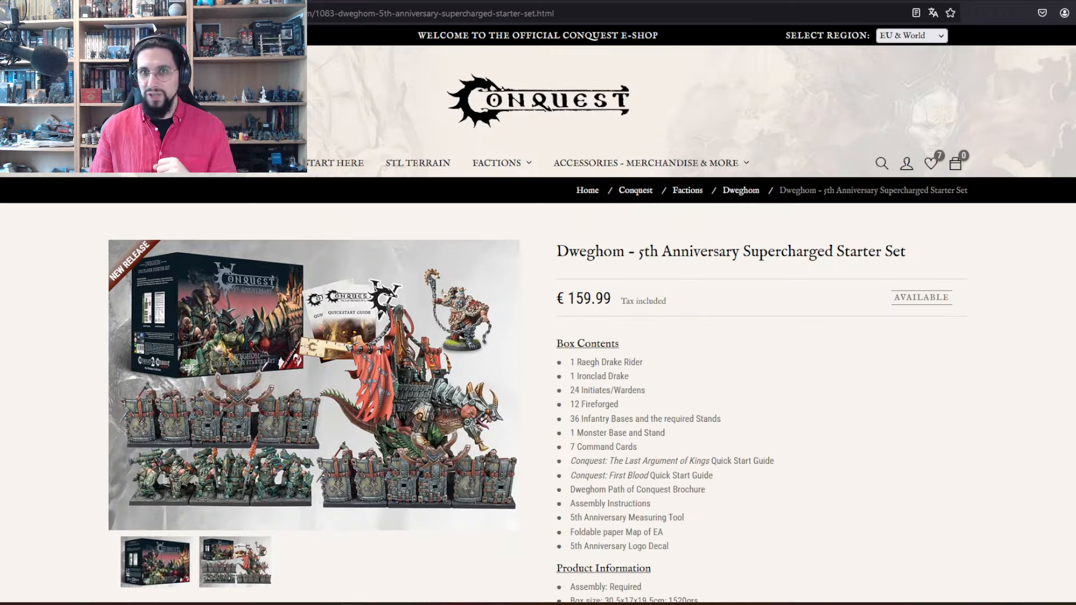
- Scroll through the Dweghom Supercharged Starter Set's box contents and details
scroll(down, 3)
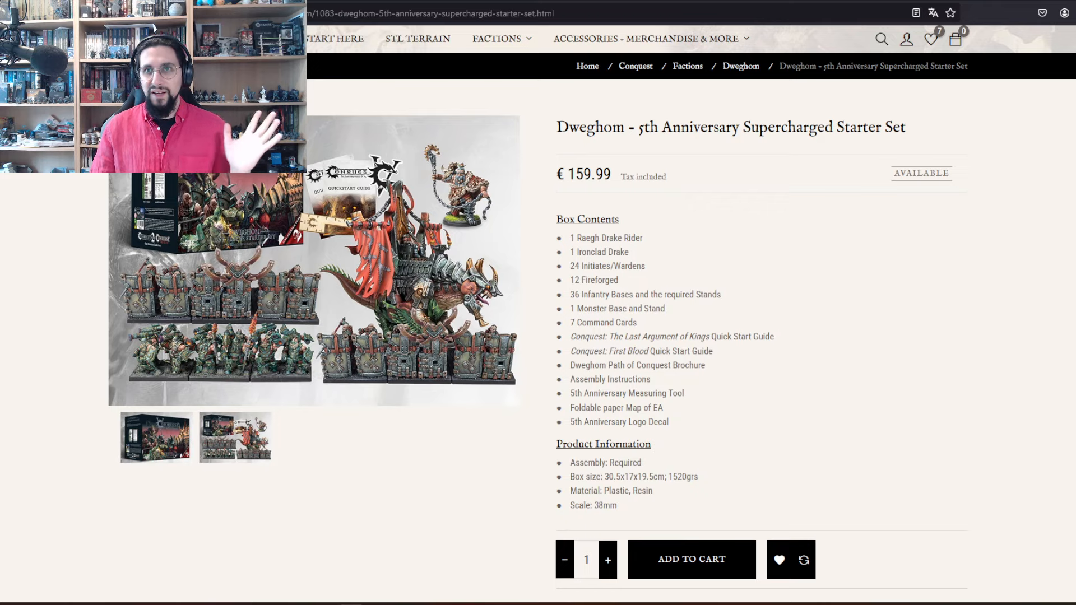
mouse_move(336, 468)
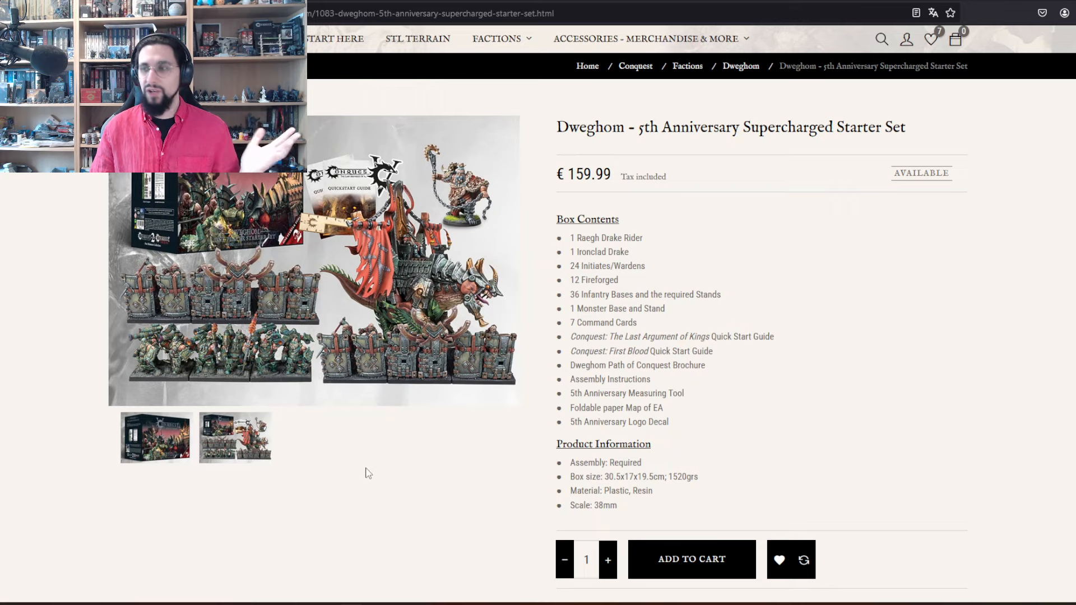
mouse_move(683, 267)
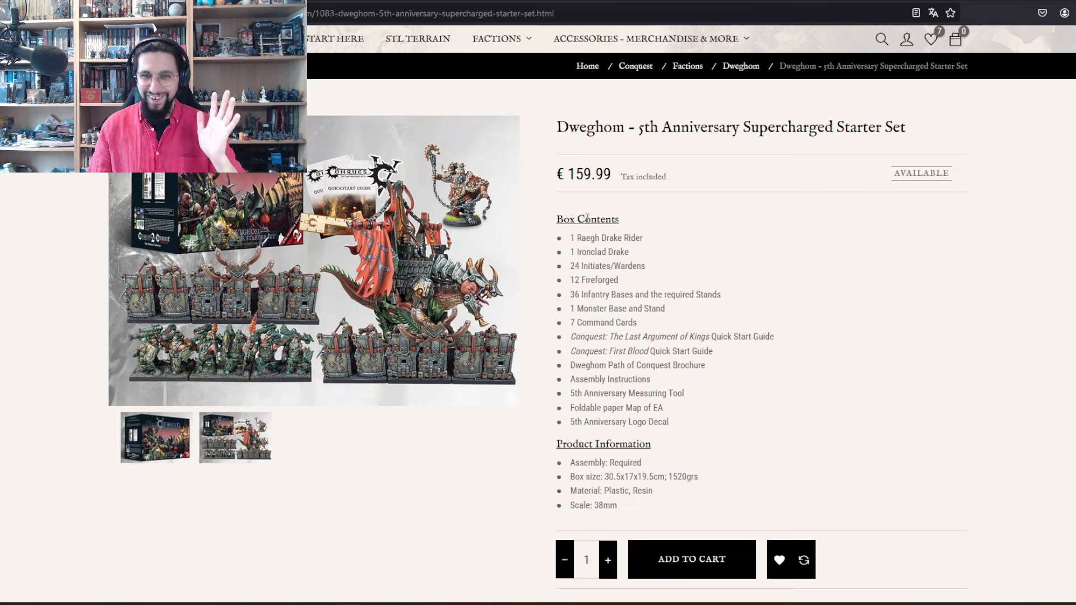
mouse_move(631, 218)
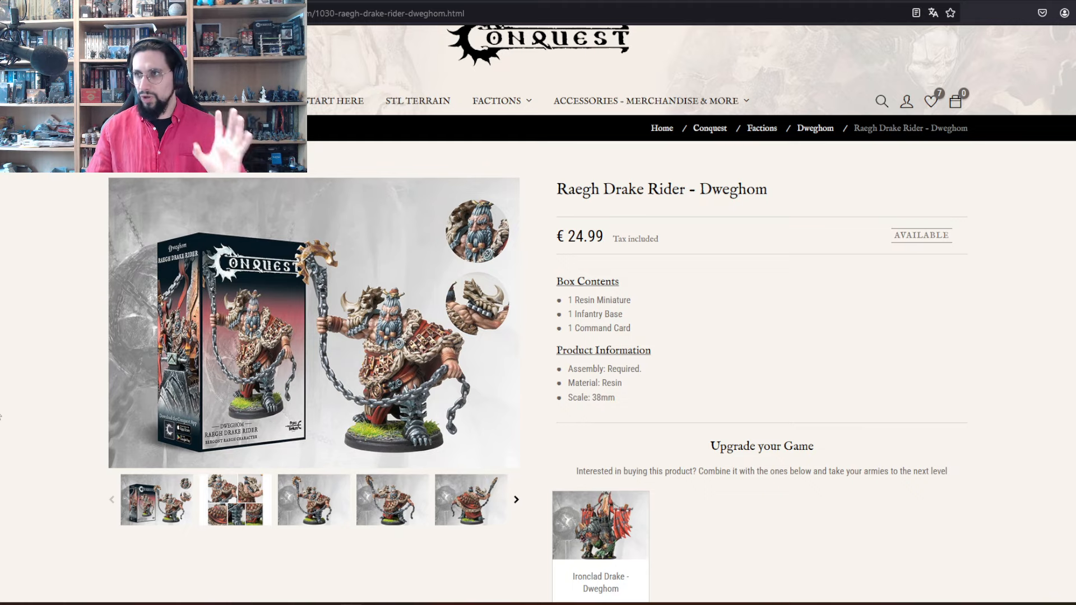
- Scroll down the €24.99 Raegh Drake Rider product page
scroll(down, 3)
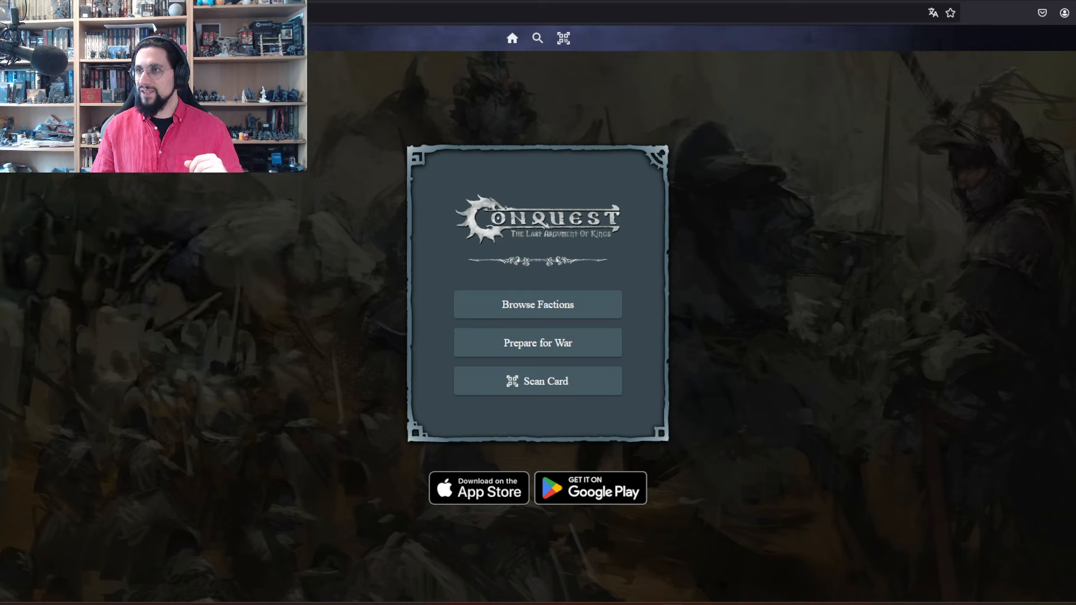
mouse_move(805, 265)
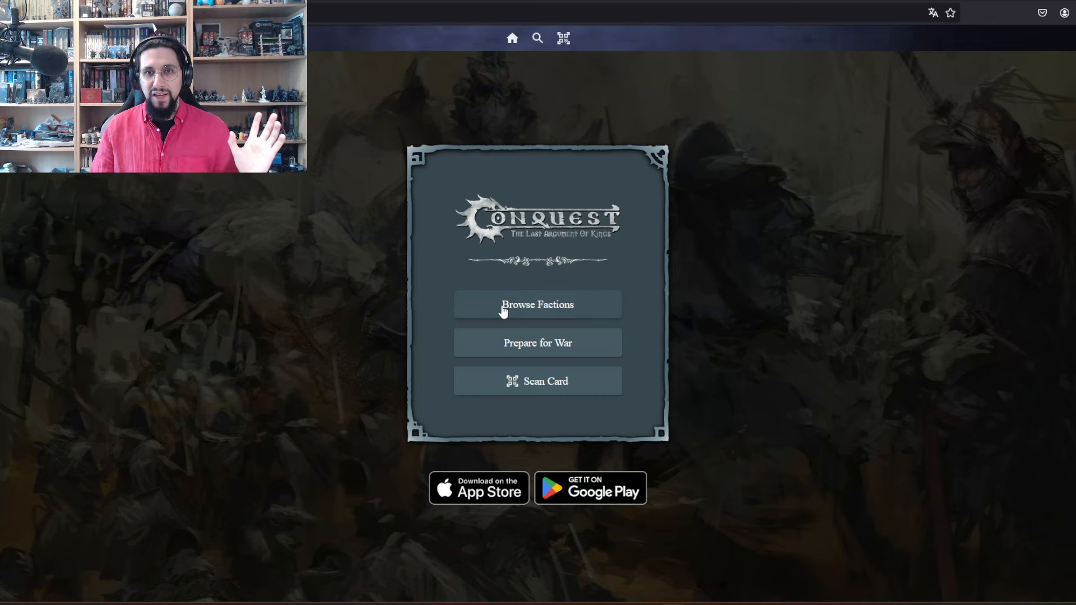
- View the faction list and the W'adrhûn unit roster, then return to the builder home
click(537, 304)
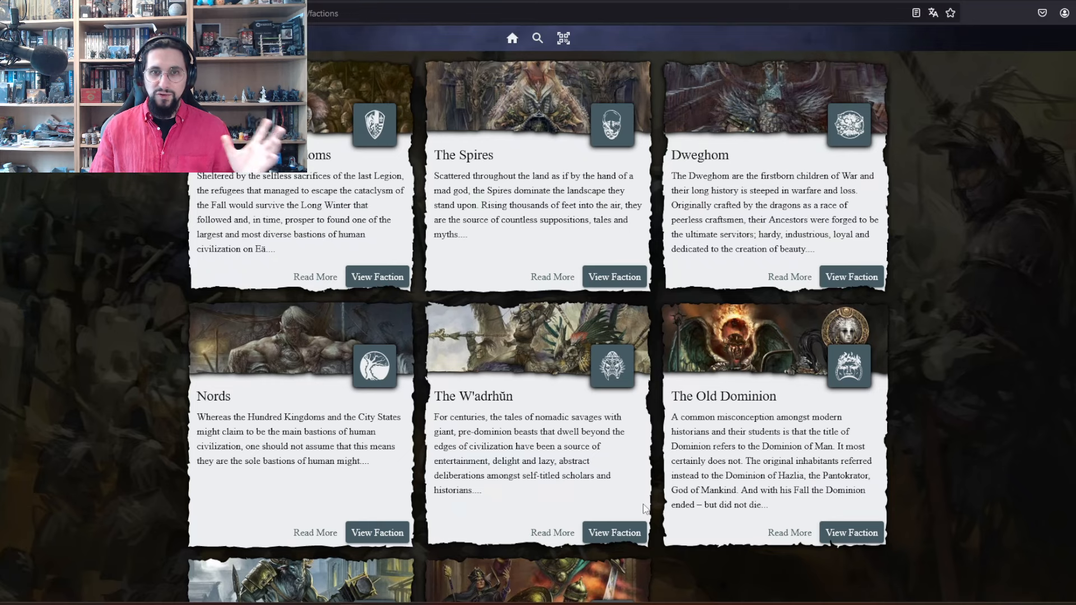
click(614, 532)
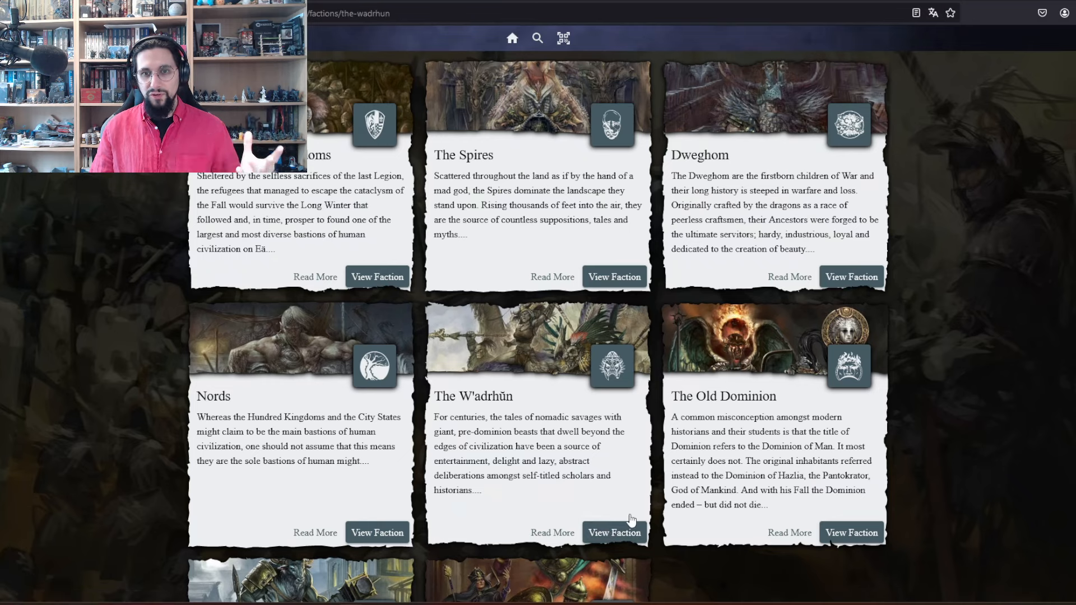
click(614, 532)
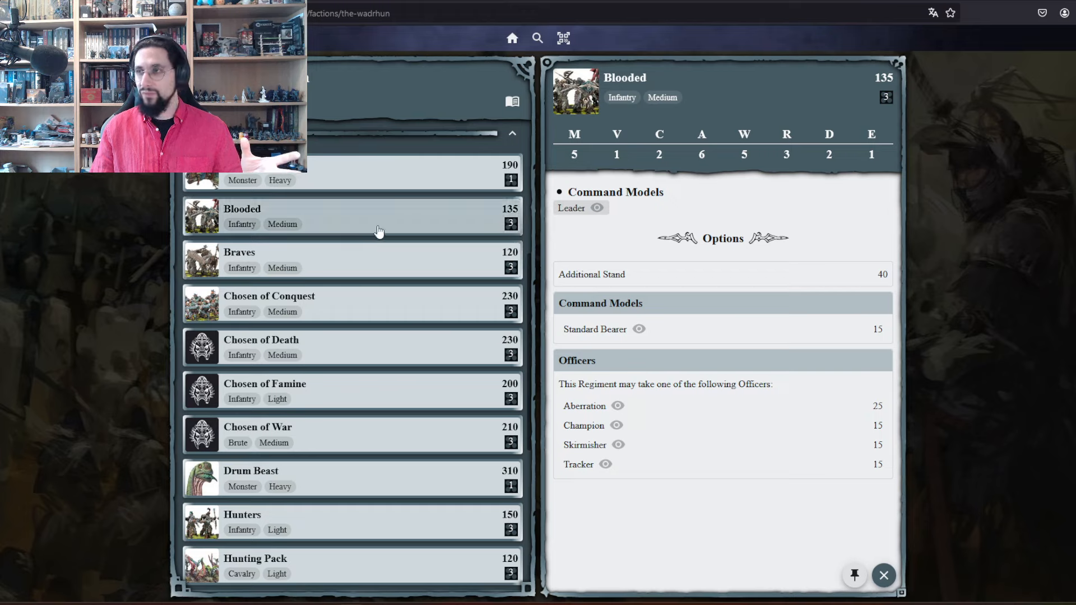
click(239, 252)
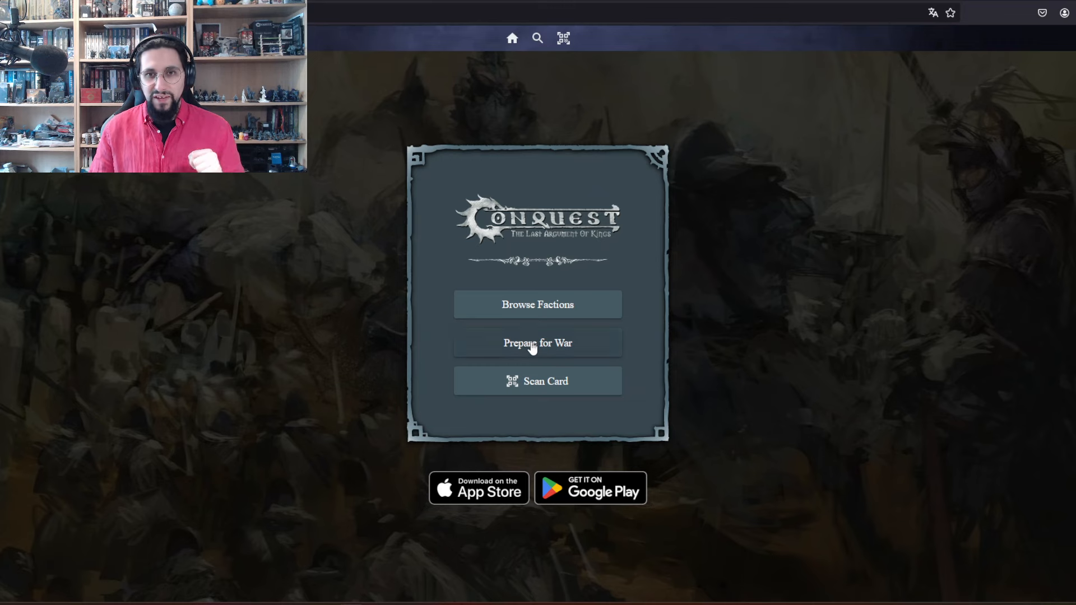
- Create a new list named Test with a Hold Raegh warband, marking him as Warlord
click(537, 343)
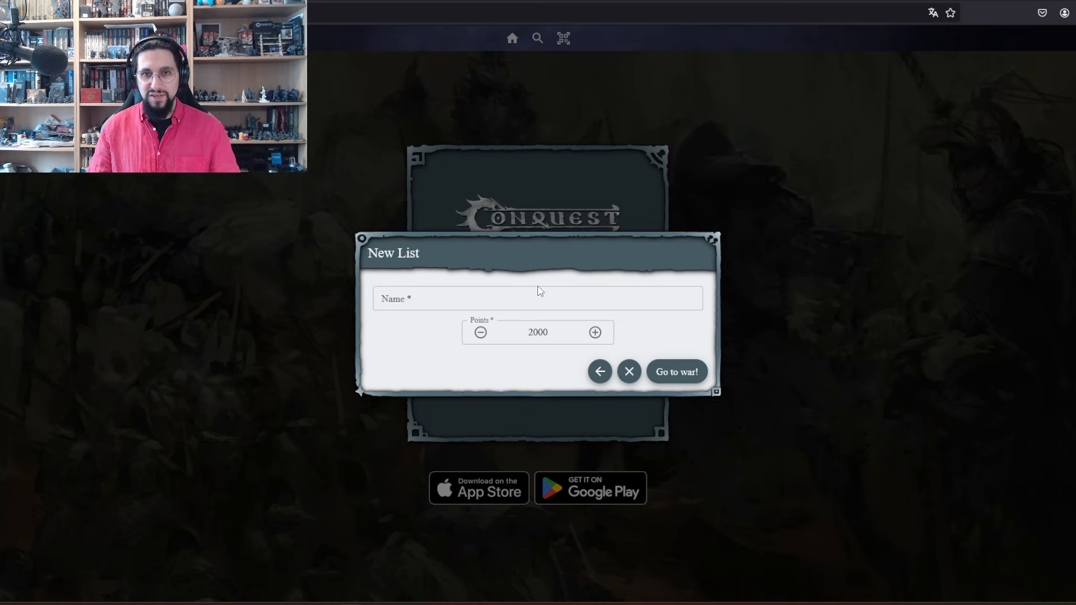
text(Test)
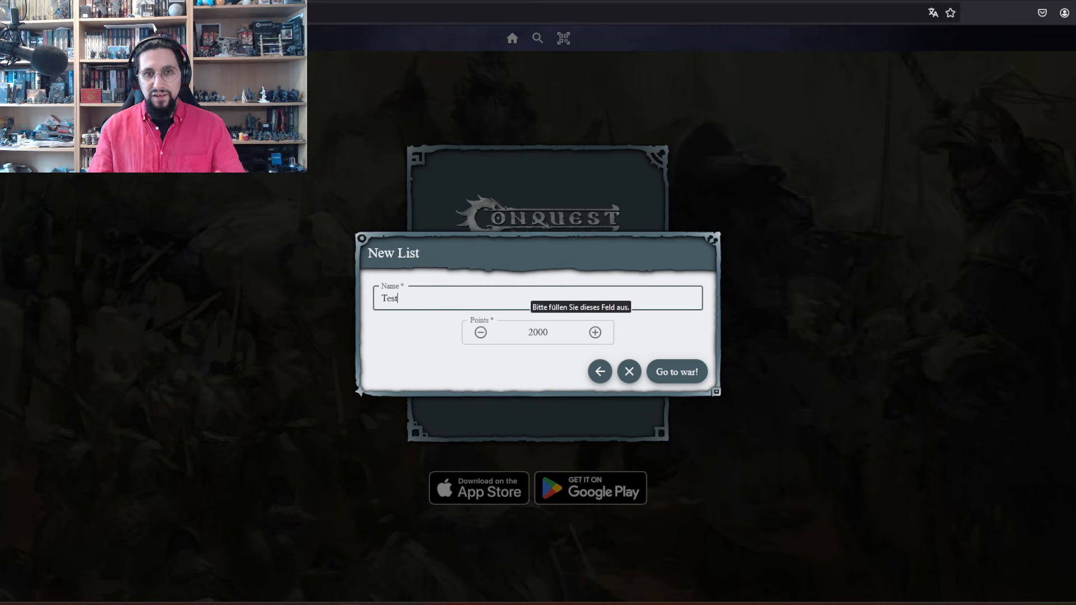
click(675, 371)
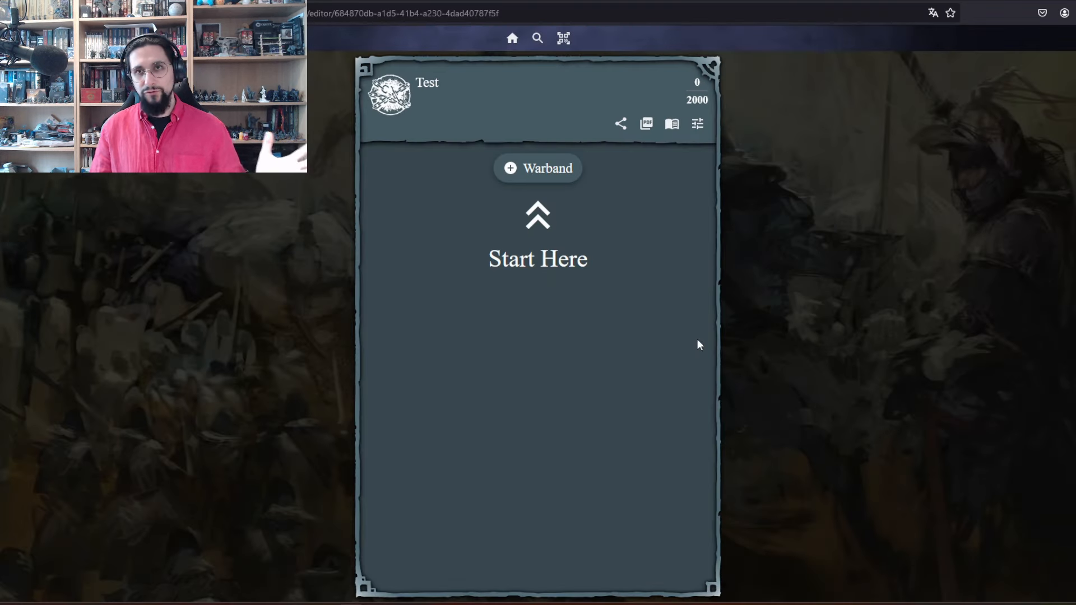
mouse_move(543, 168)
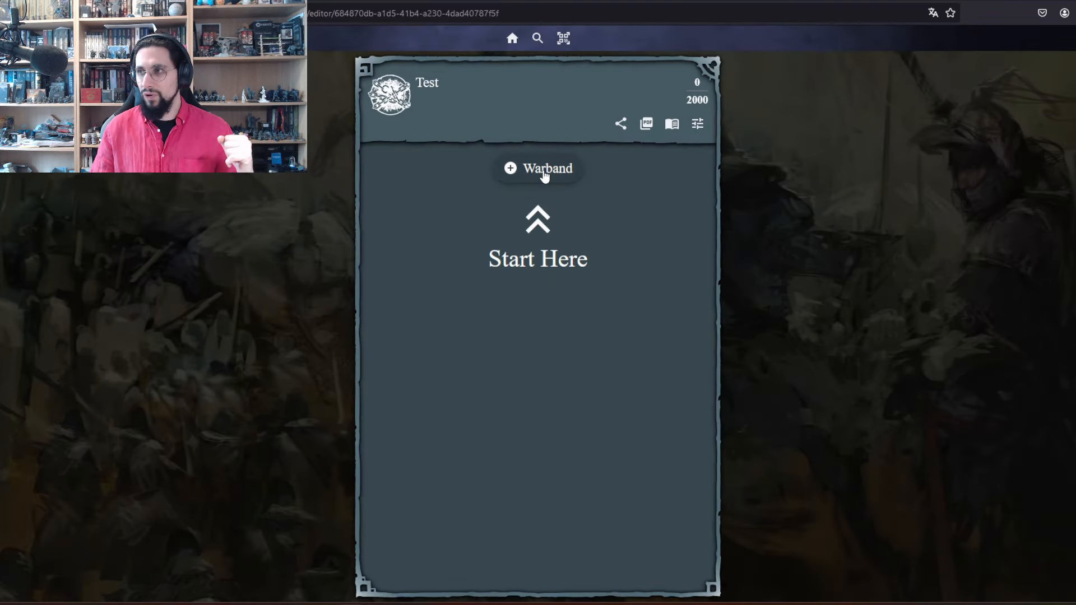
click(537, 168)
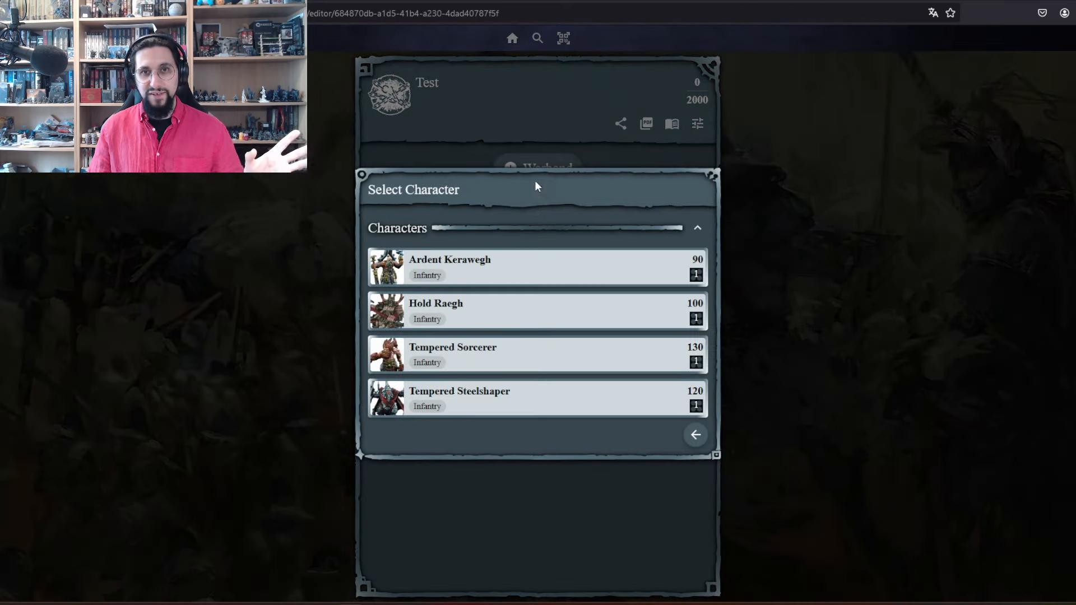
mouse_move(520, 121)
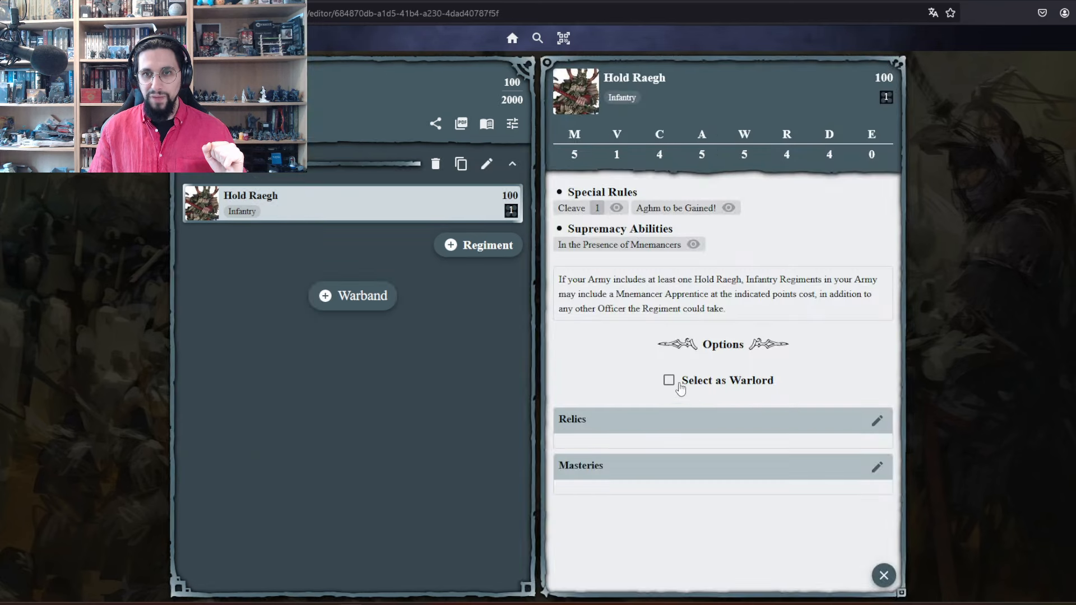
click(668, 380)
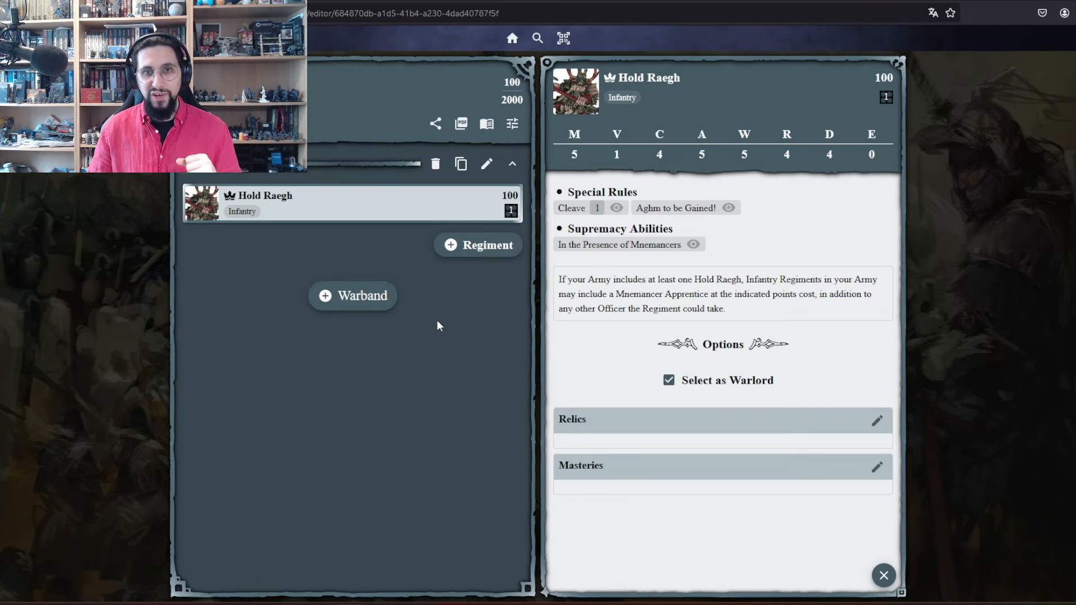
mouse_move(423, 314)
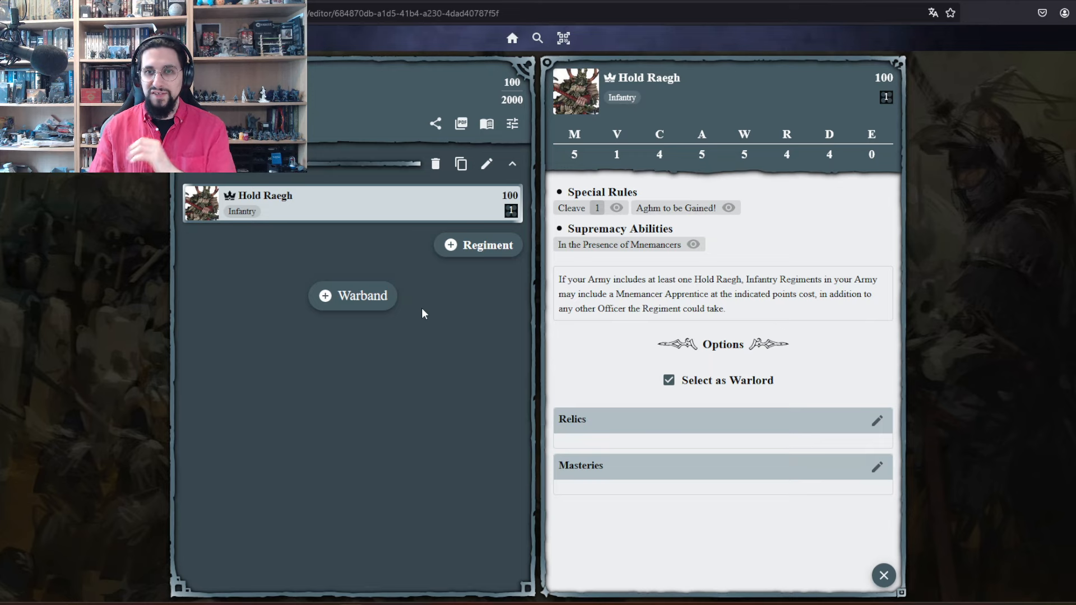
- Add two Initiates, Fireforged and an Ironclad Drake to the warband, reaching 790 points
click(479, 245)
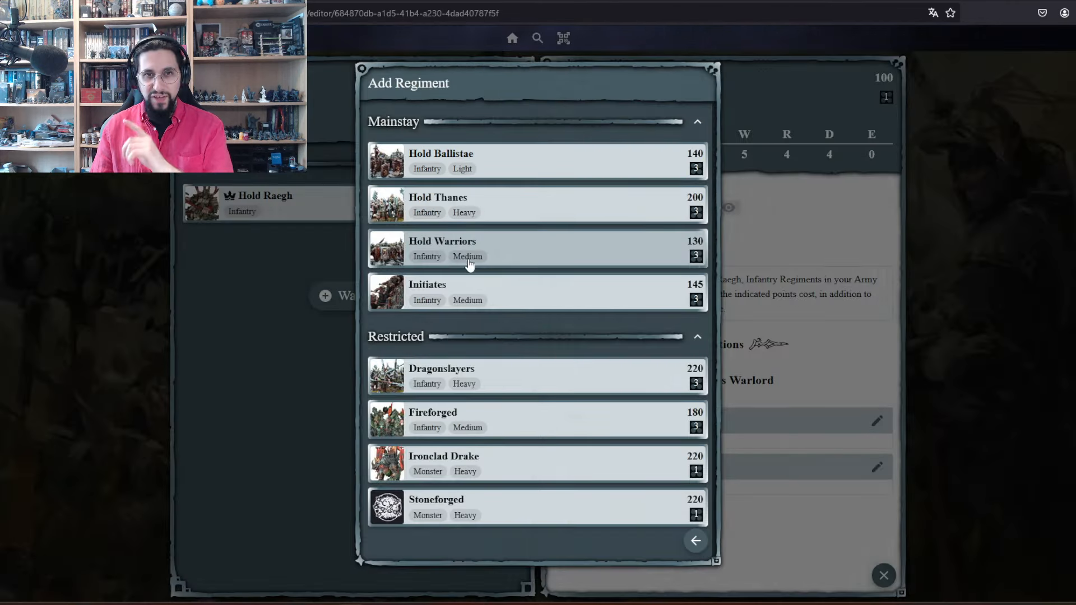
mouse_move(569, 263)
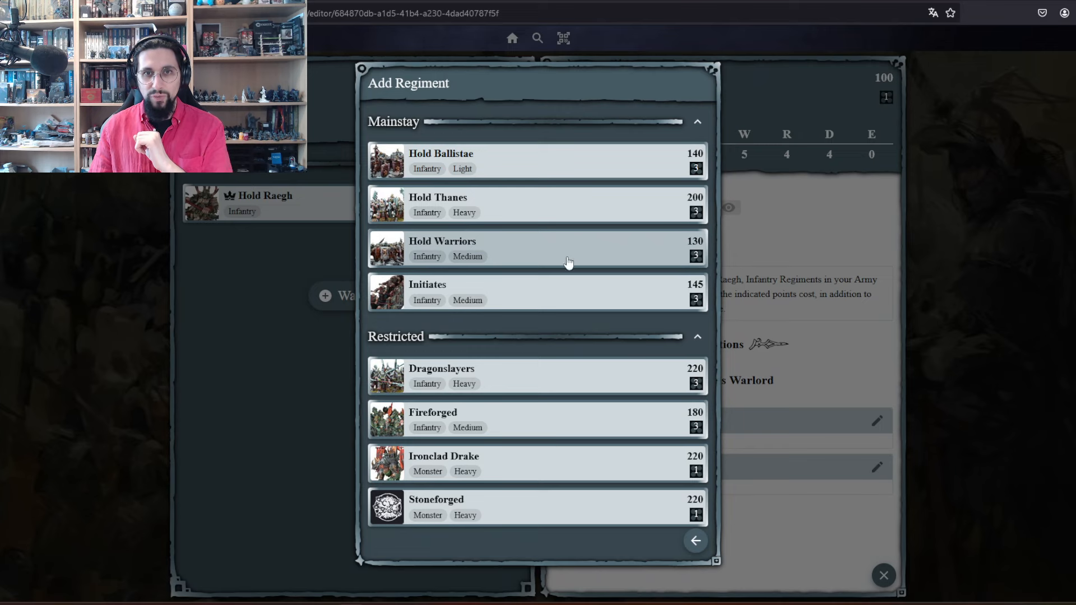
mouse_move(571, 296)
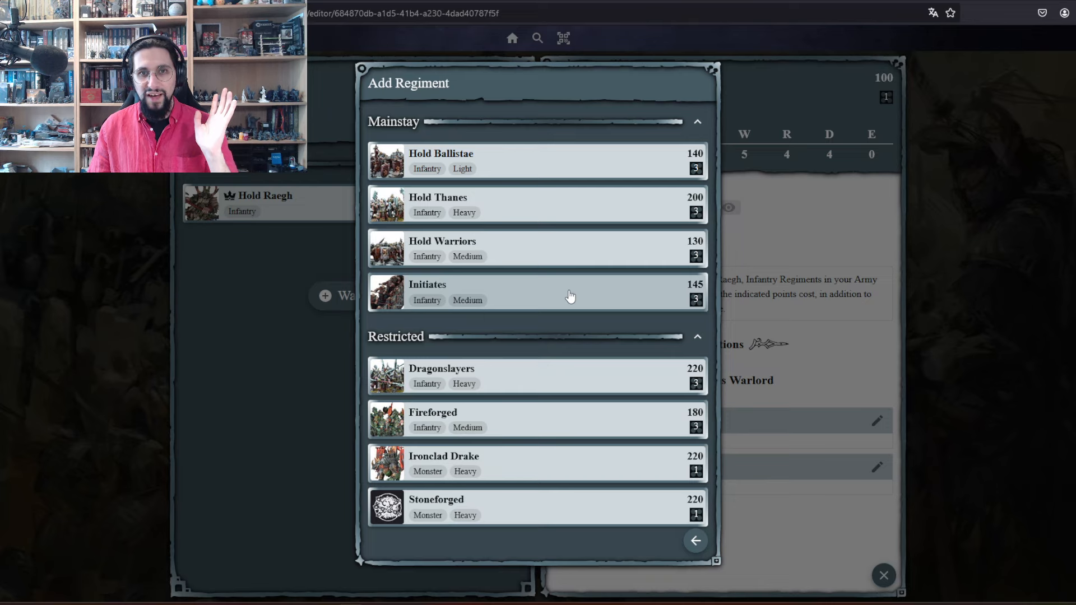
click(537, 291)
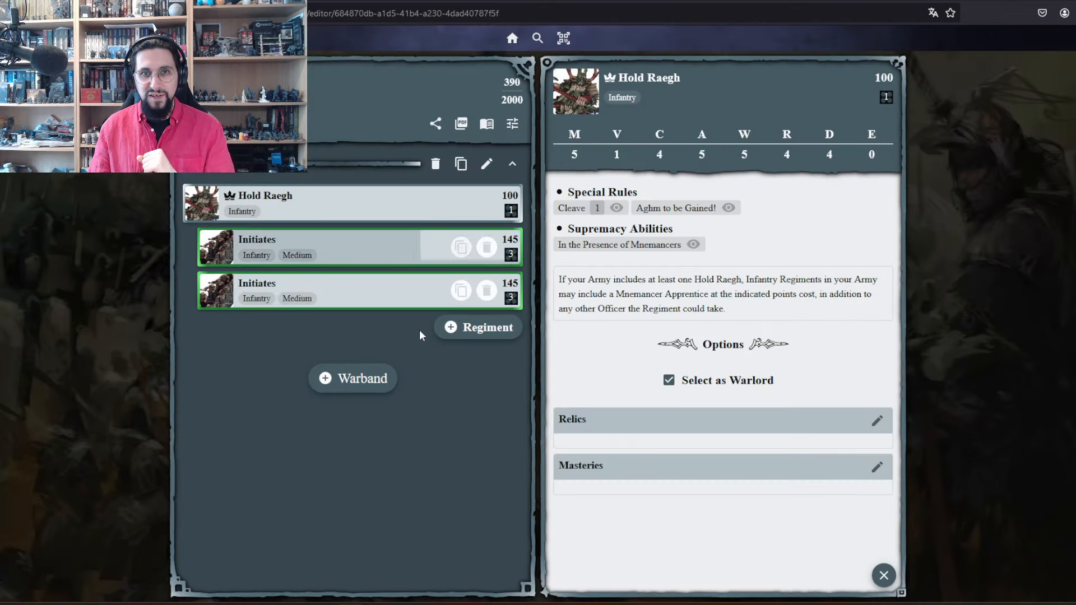
click(478, 326)
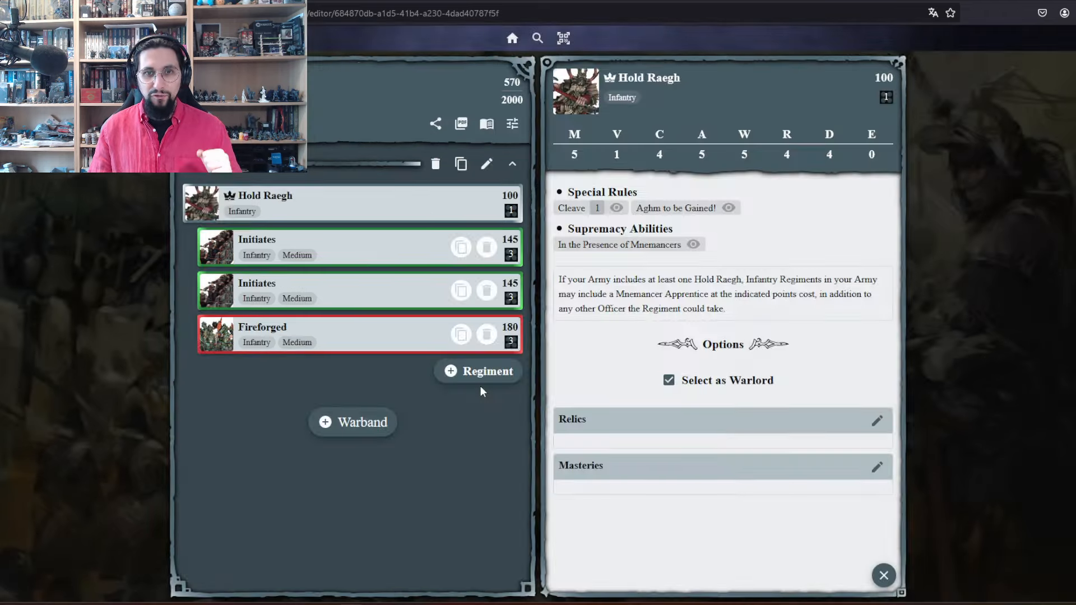
click(479, 371)
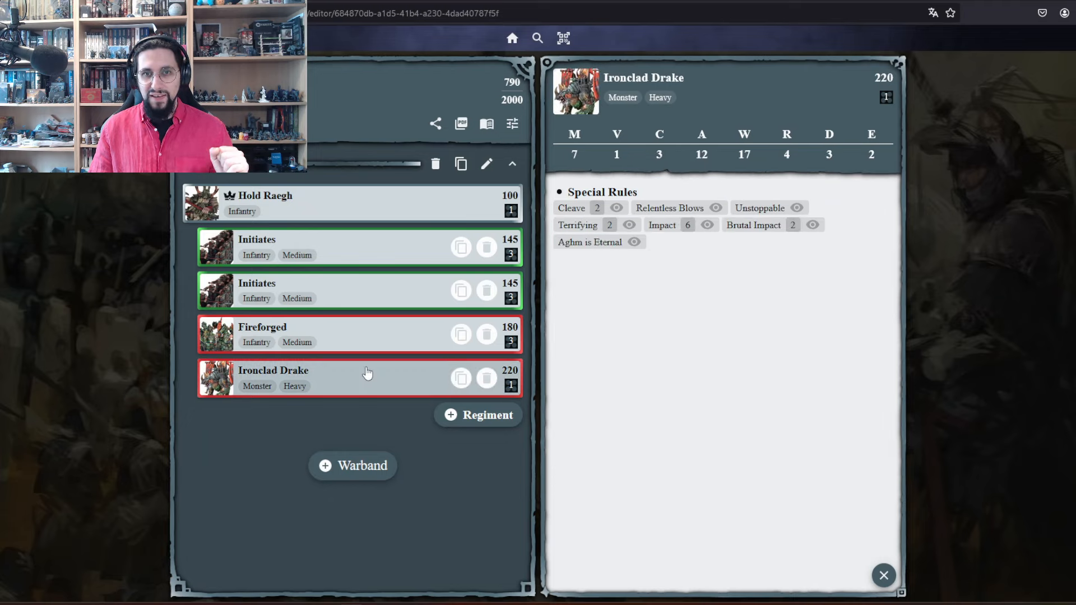
click(261, 201)
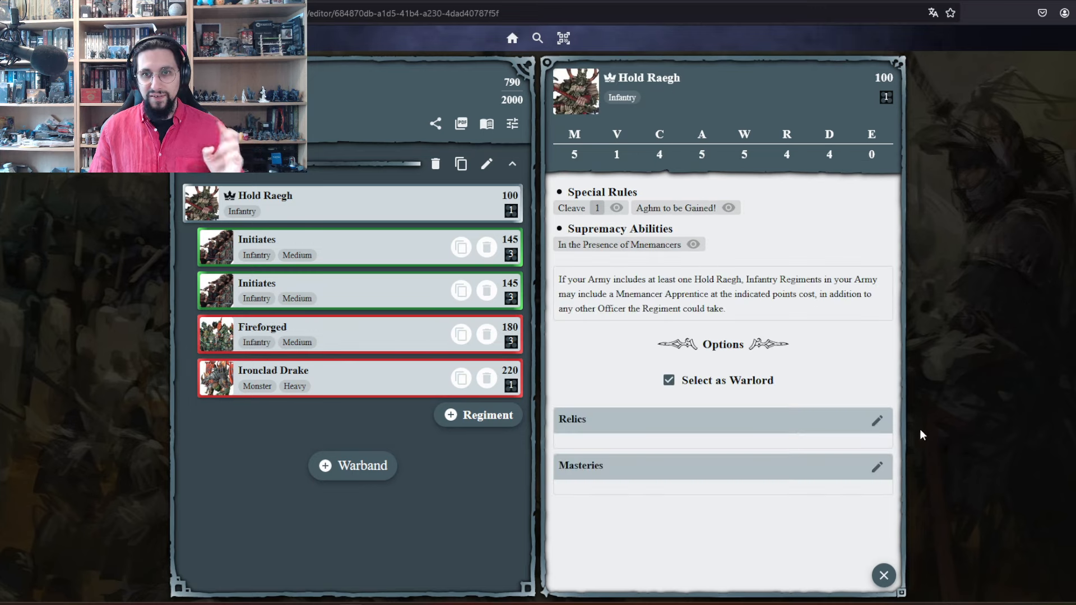
- Give Hold Raegh the Bergont Raegh mastery and the Ironclad Drake as his mount
click(877, 467)
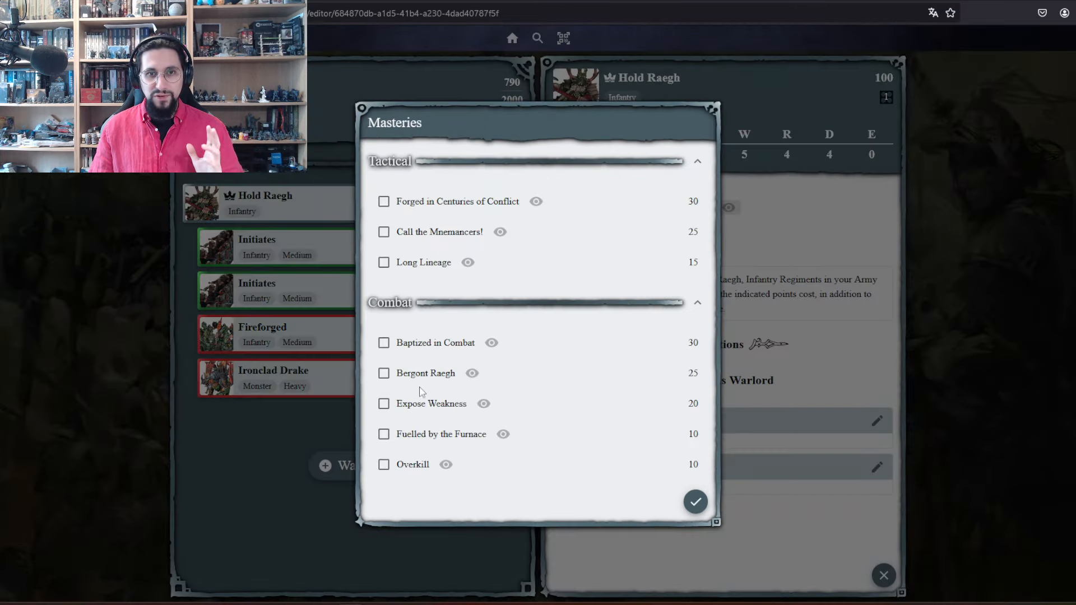
mouse_move(433, 369)
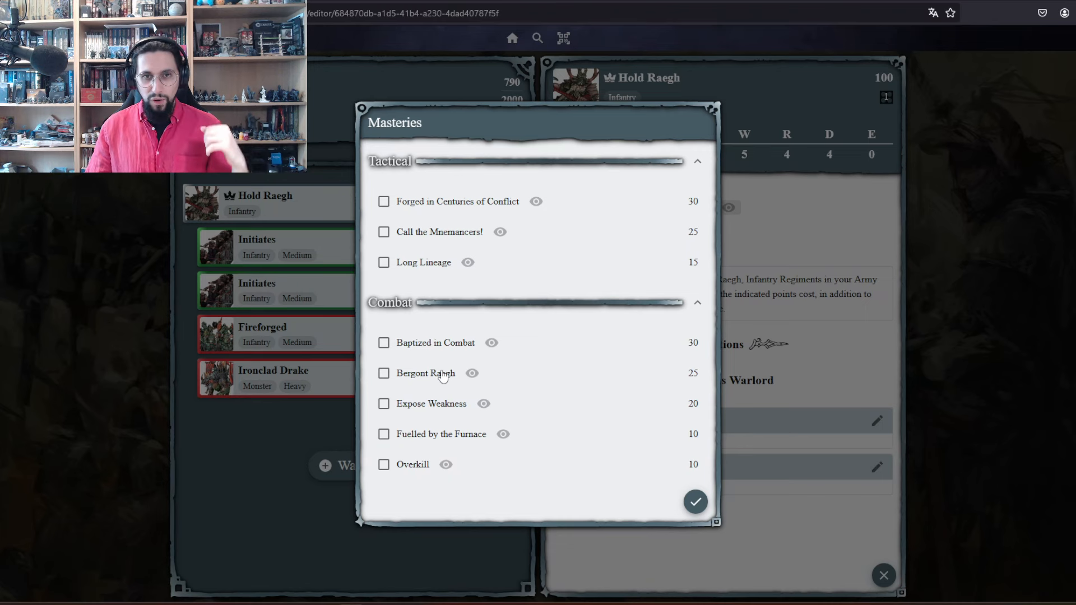
click(694, 502)
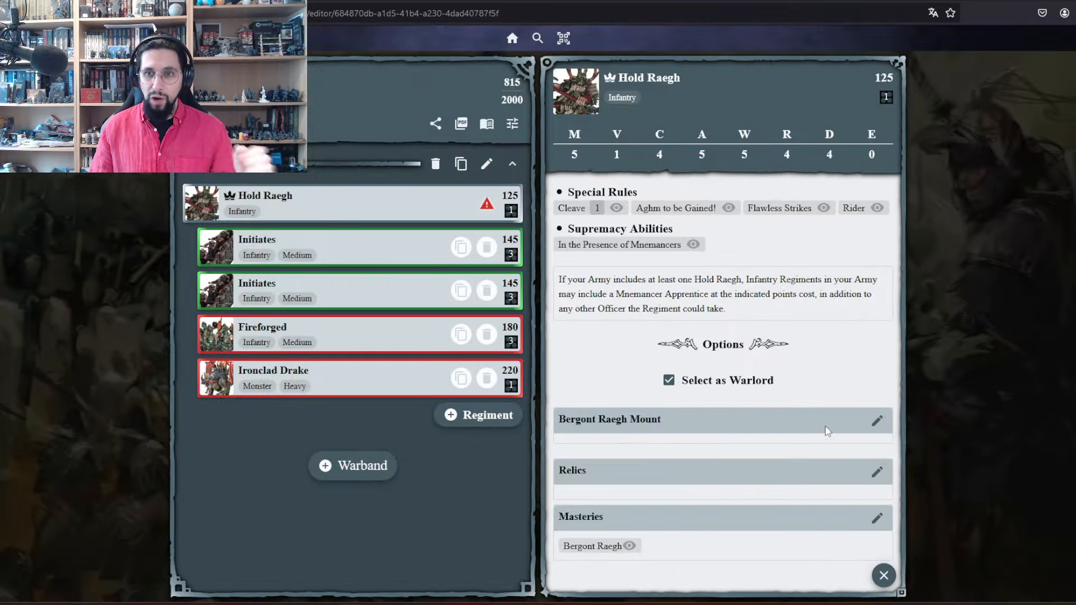
click(877, 420)
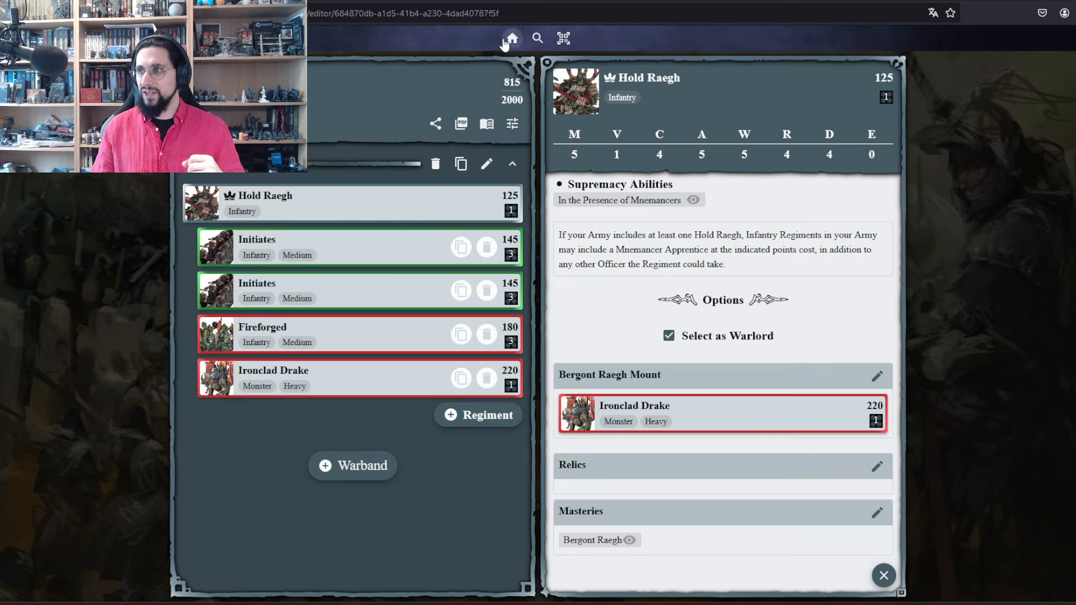
- Return to the builder home and bring up the faction list
click(511, 38)
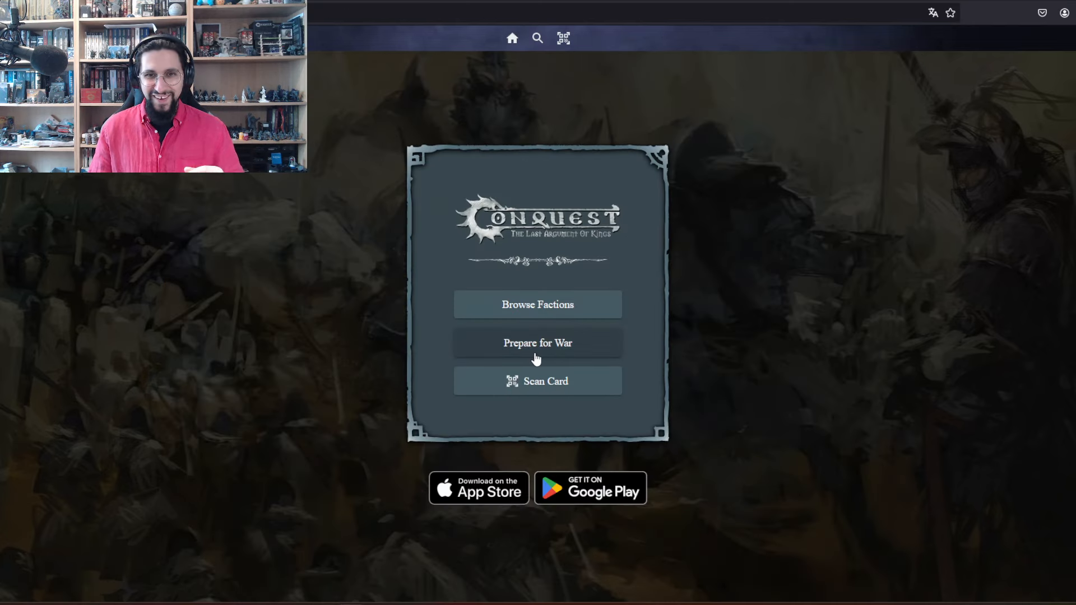
mouse_move(659, 311)
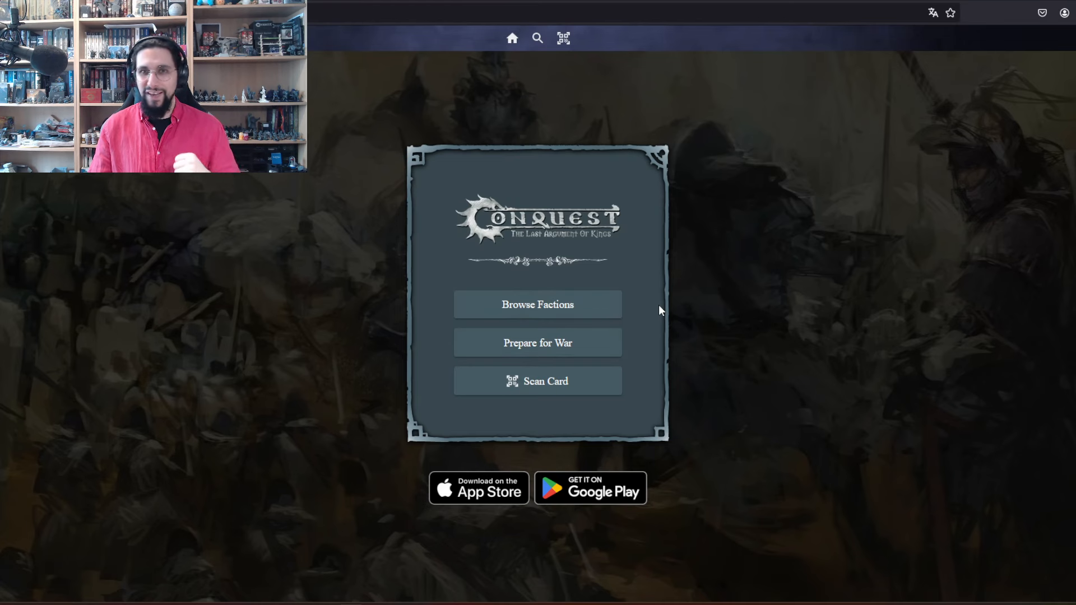
mouse_move(537, 343)
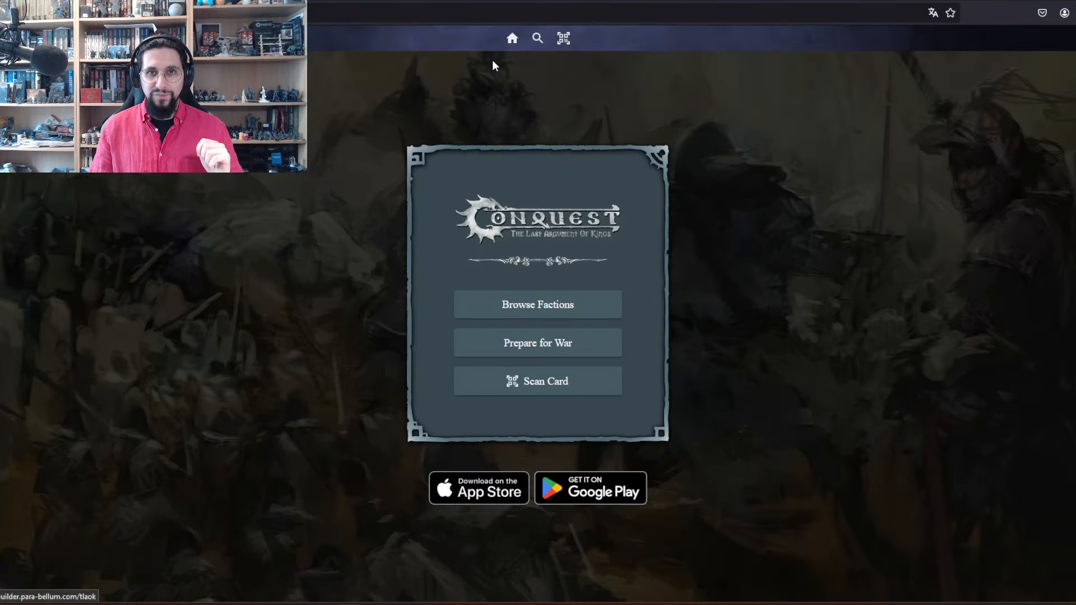
click(537, 303)
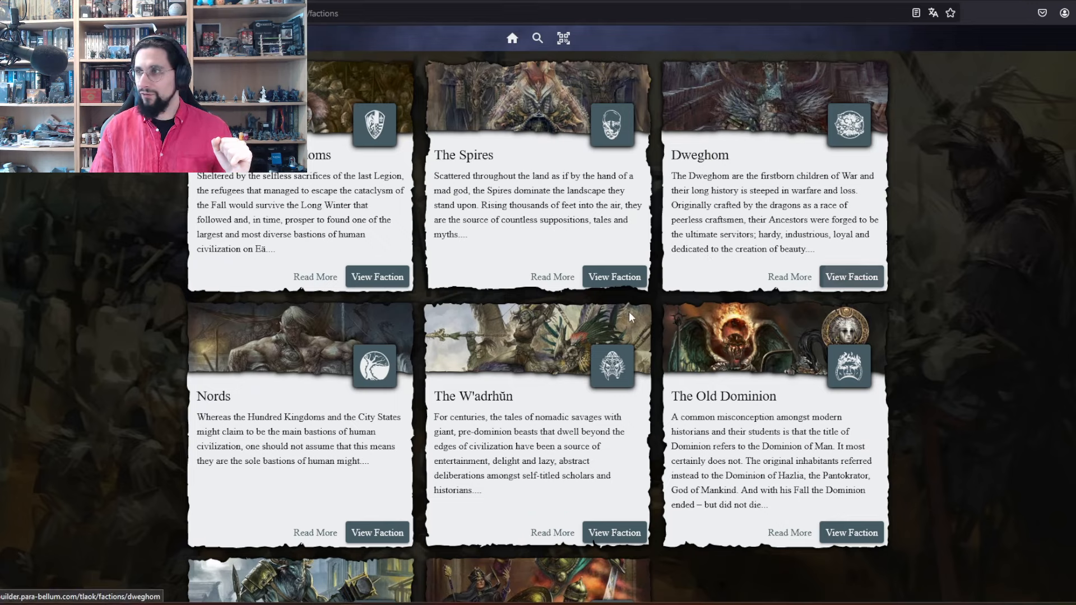
- Review Dweghom's Hold Raegh profile and his In the Presence of Mnemancers rule, then go home
click(851, 277)
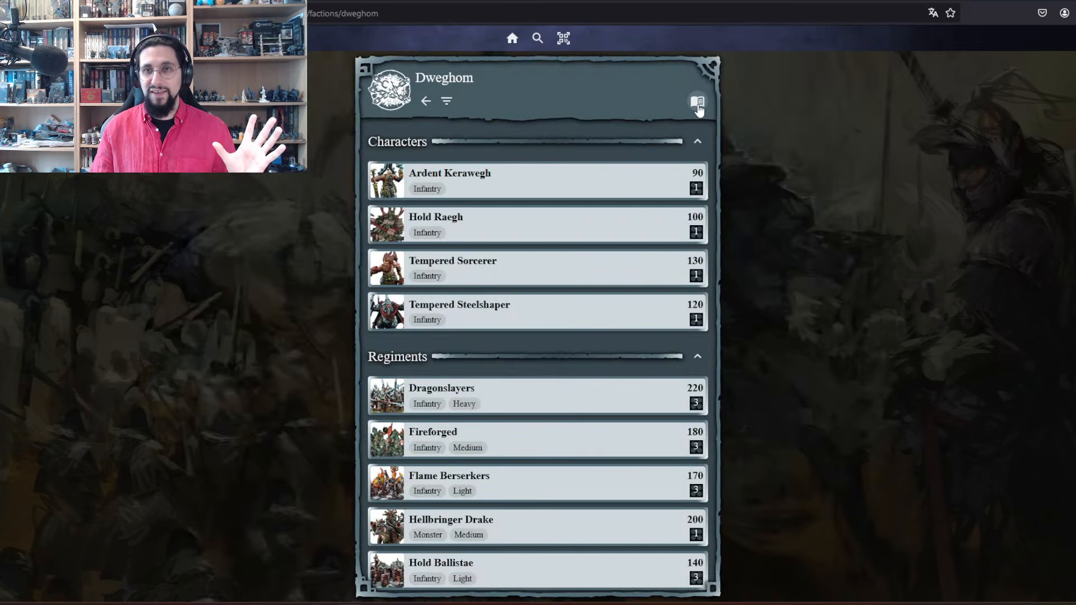
click(697, 101)
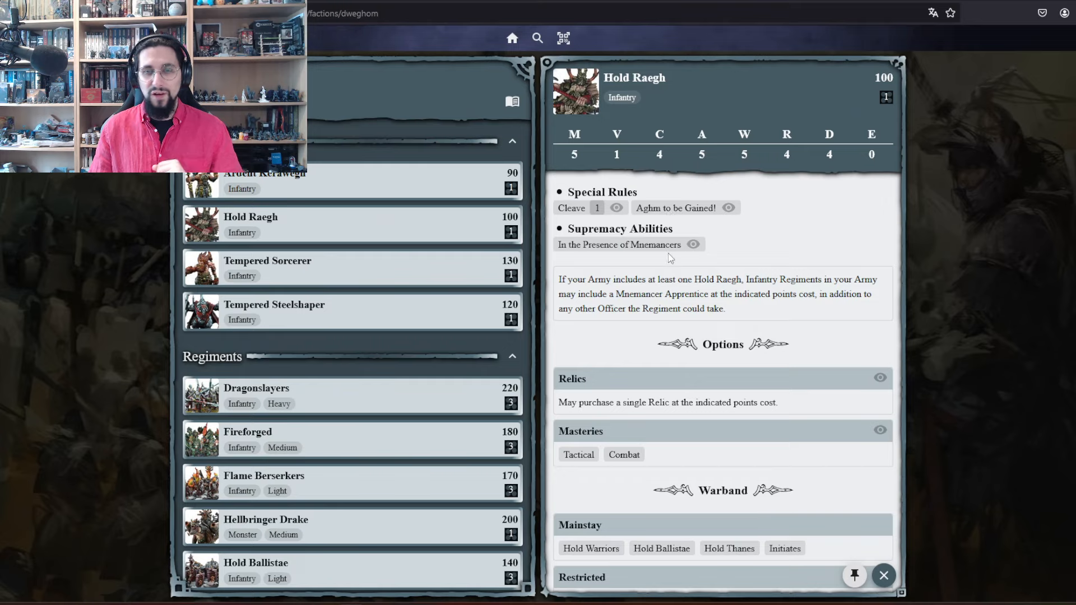
click(693, 244)
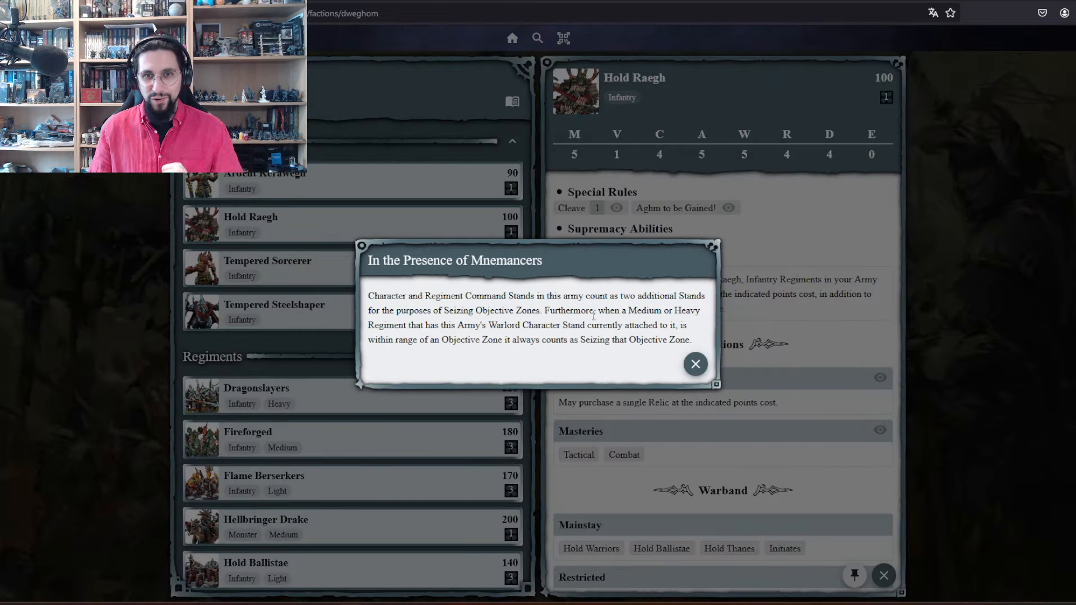
click(695, 364)
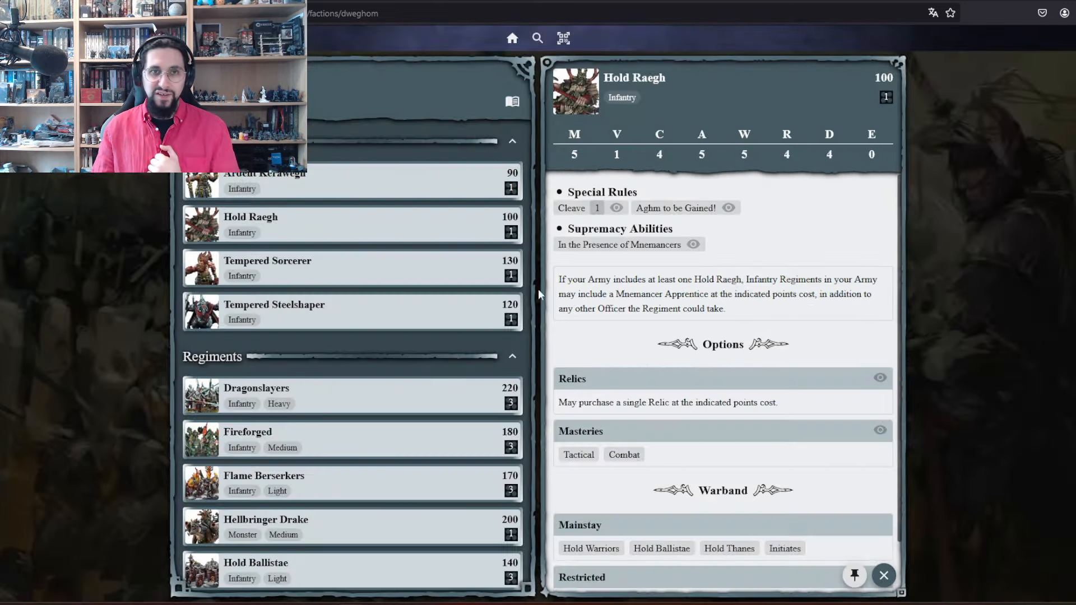
click(511, 38)
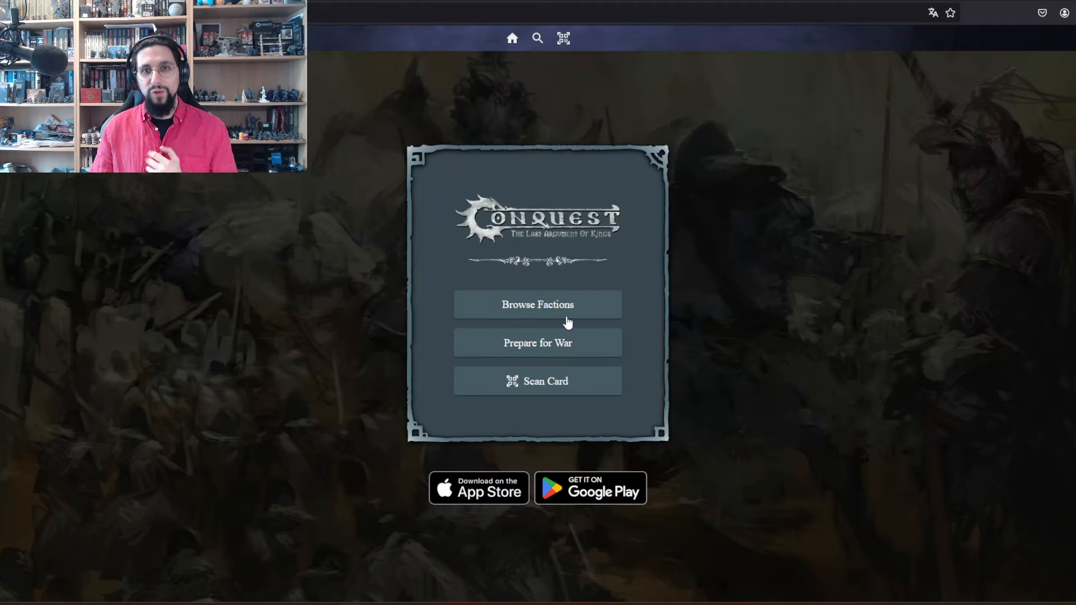
click(537, 304)
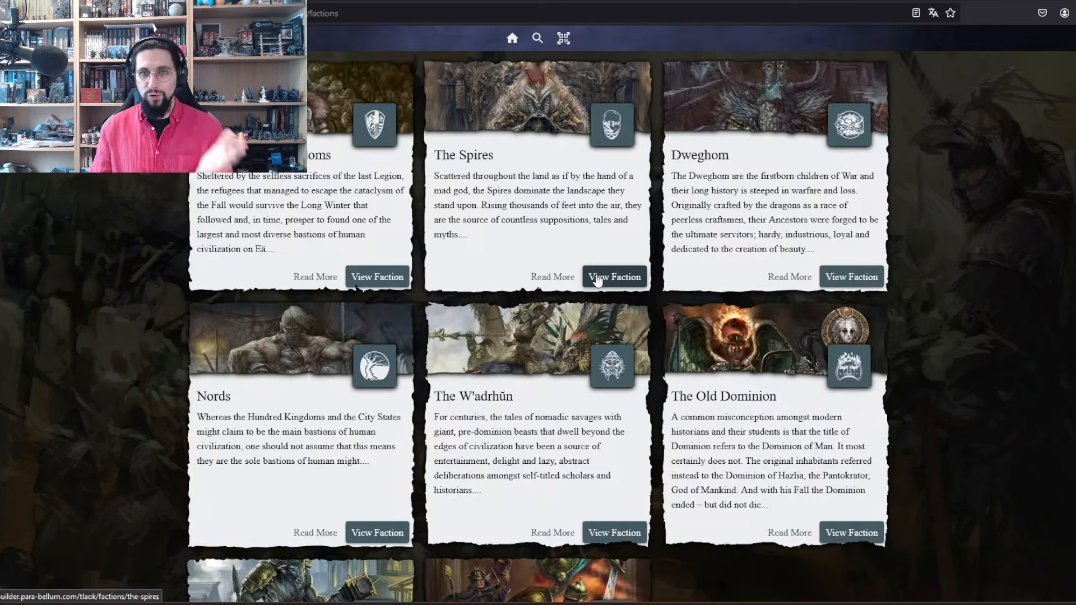
click(614, 277)
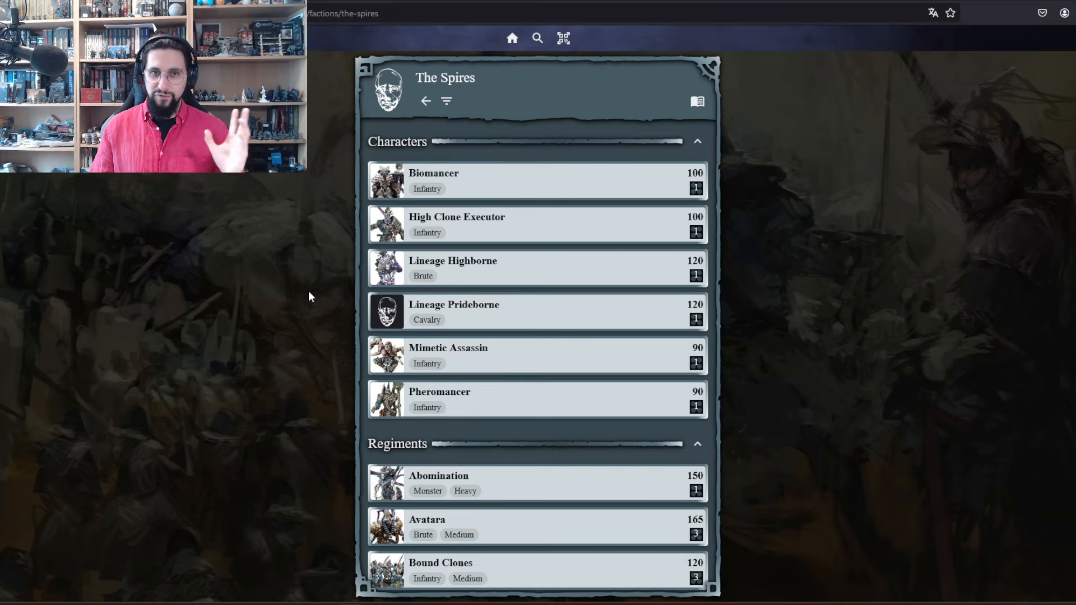
scroll(down, 3)
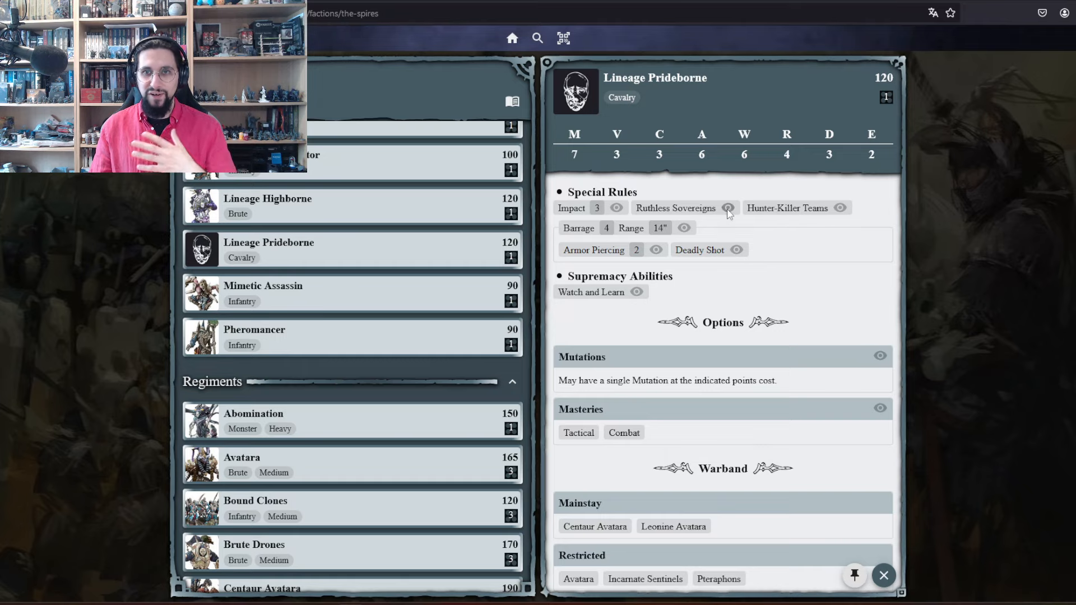
click(728, 208)
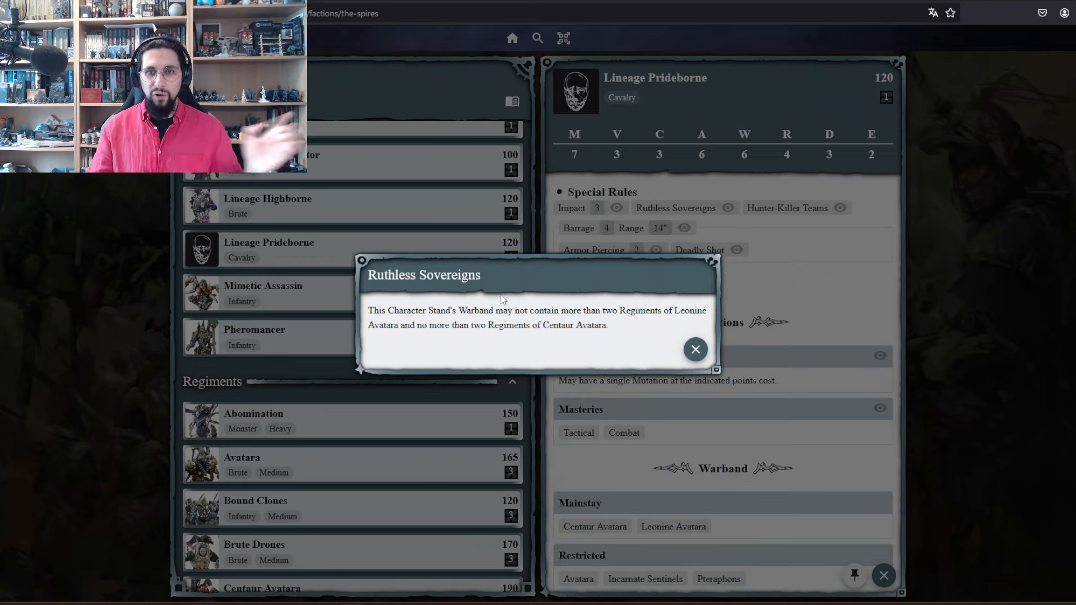
click(695, 350)
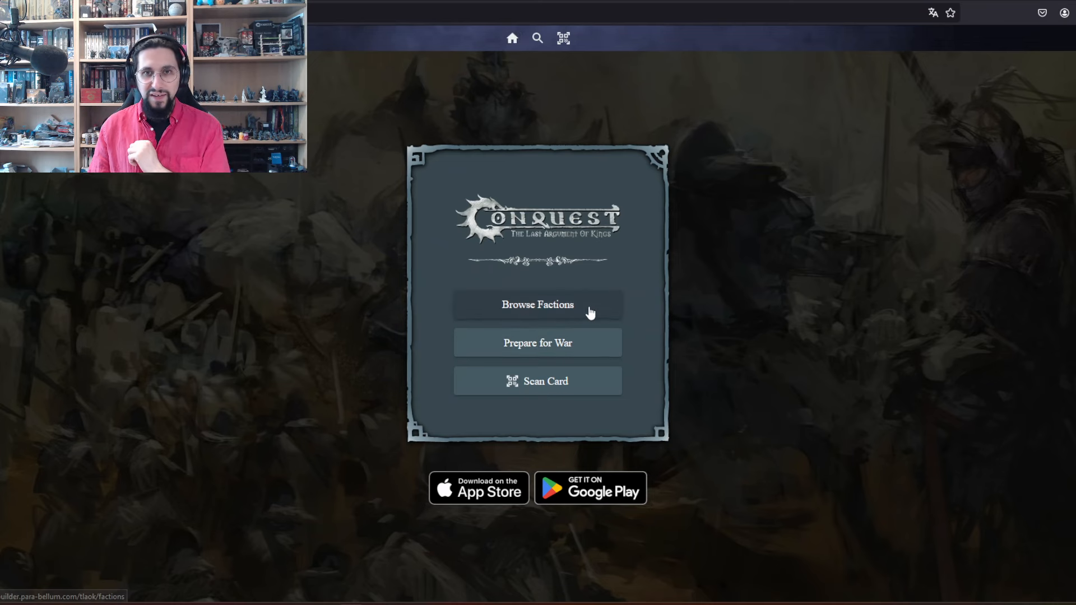
- Create a new 2000-point Spires list named Test via Prepare for War
click(537, 305)
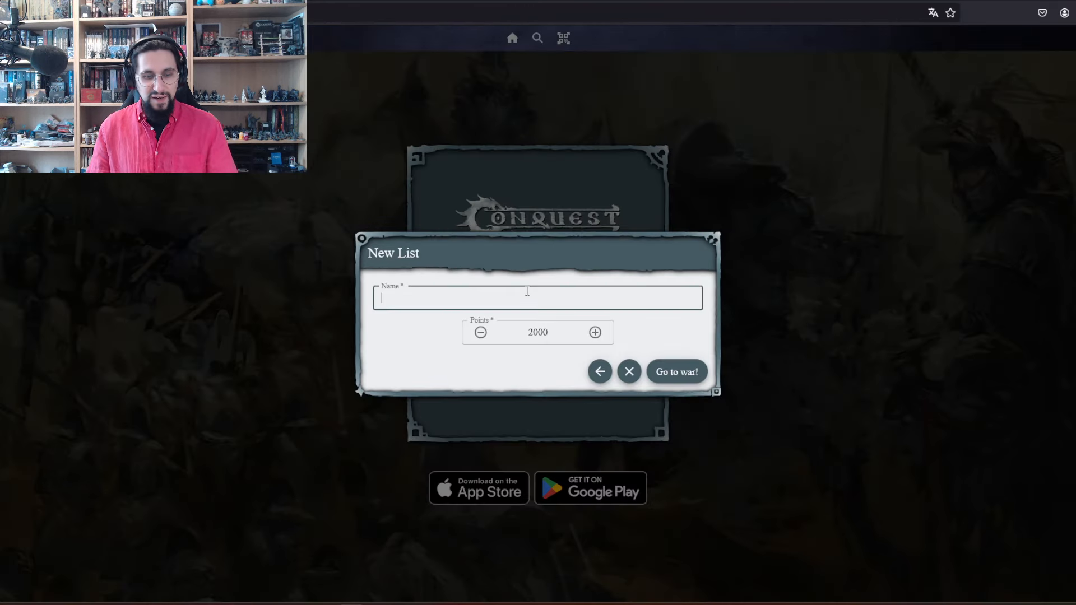
text(Test)
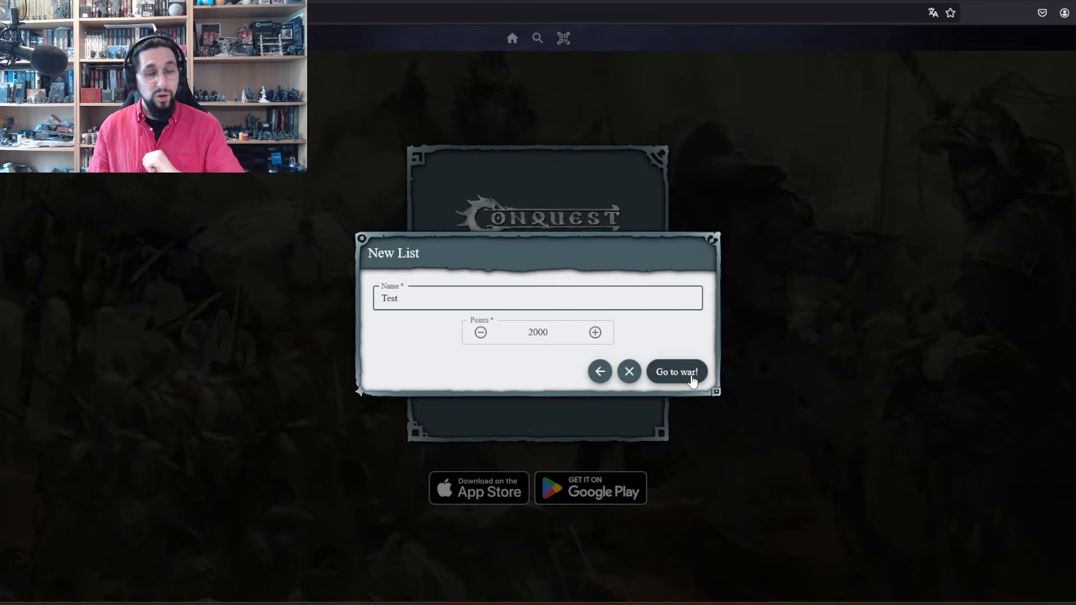
click(675, 371)
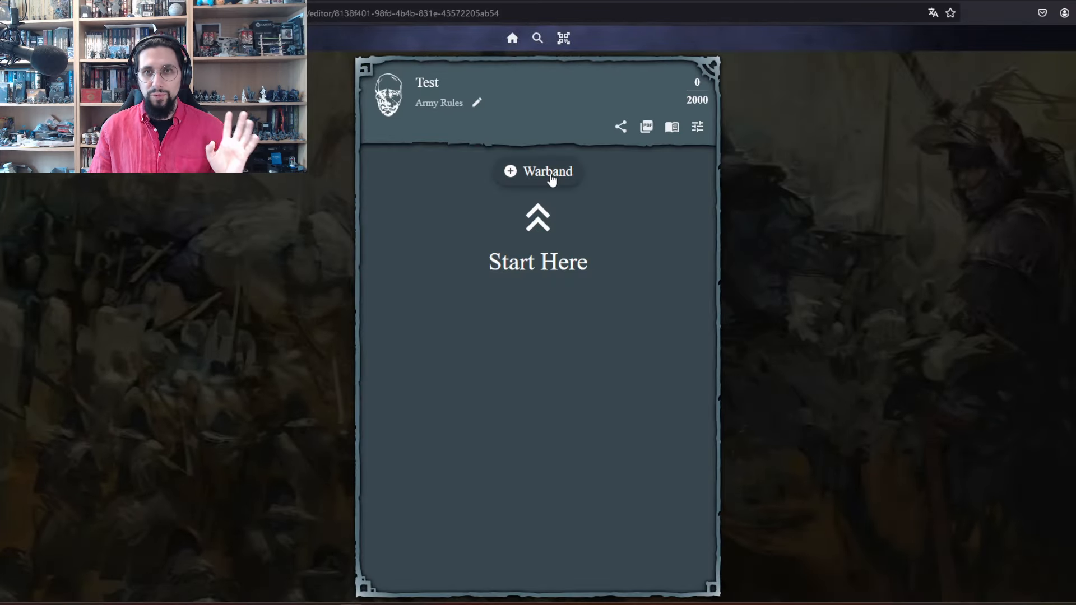
- Add a warband led by Lineage Prideborne with Centaur and Leonine Avatara regiments
click(538, 172)
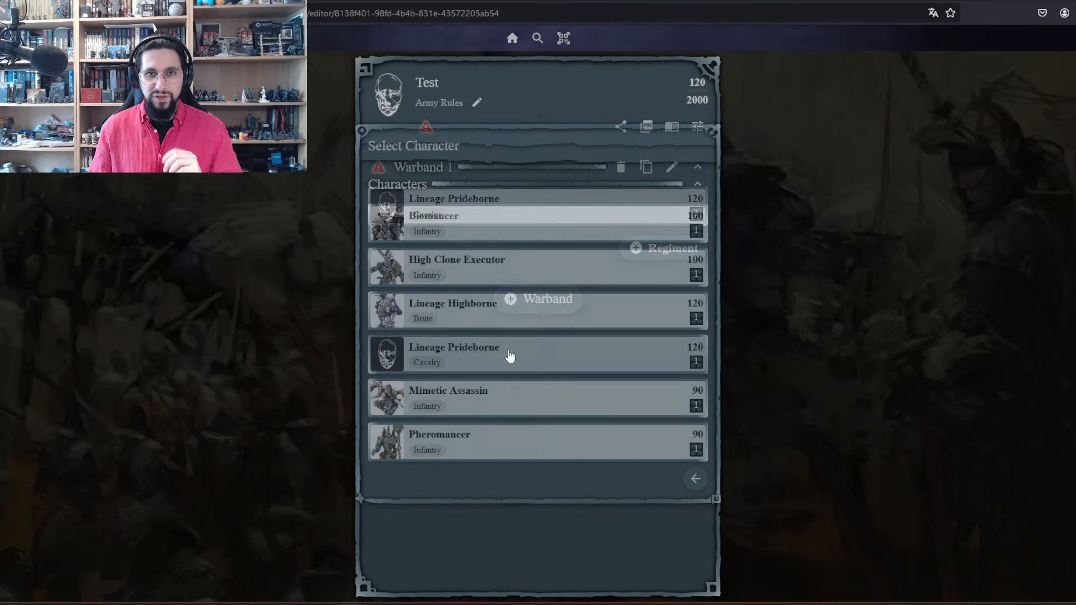
click(454, 354)
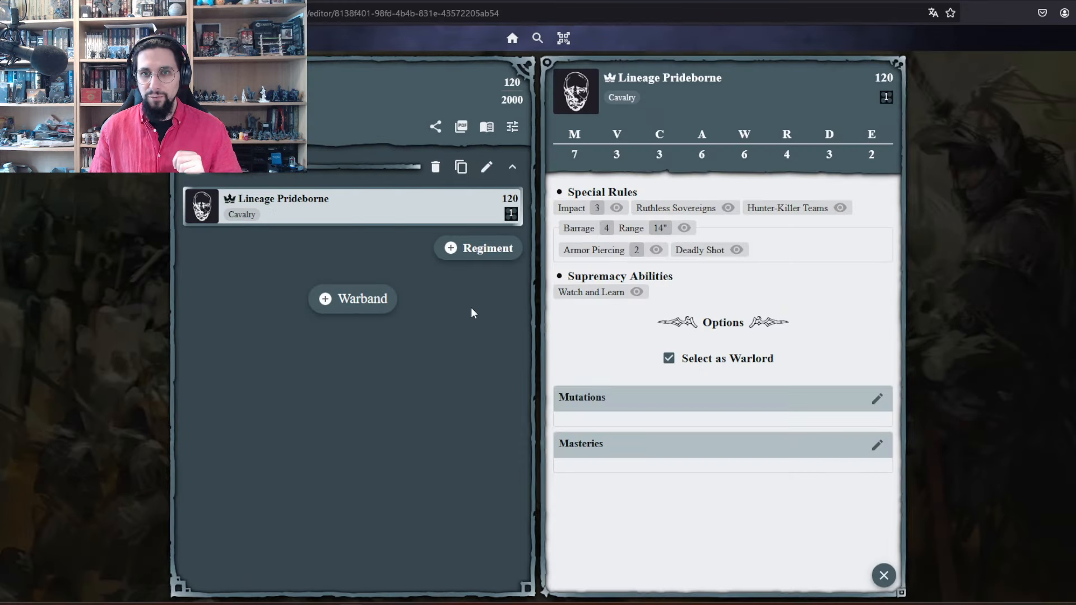
click(479, 248)
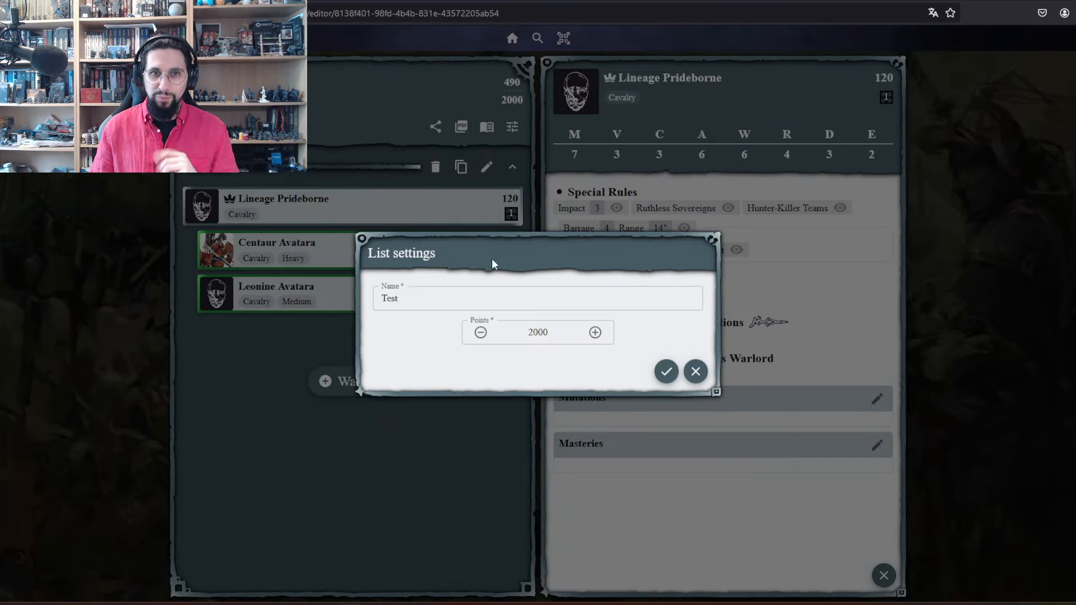
- Export the Test list as a PDF and view it in Firefox at 490 of 2000 points
click(665, 371)
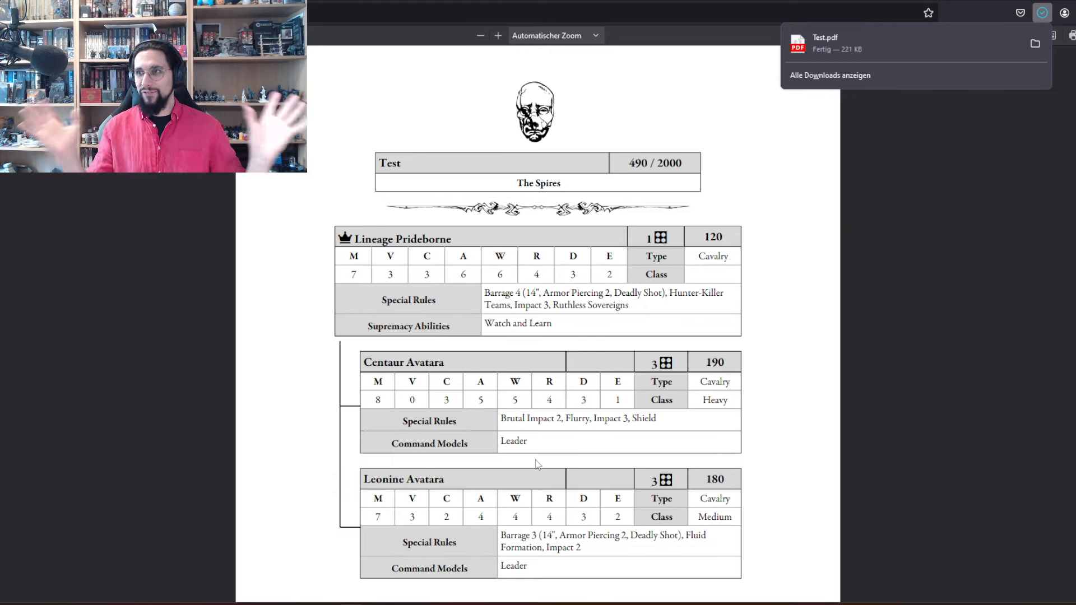
mouse_move(569, 329)
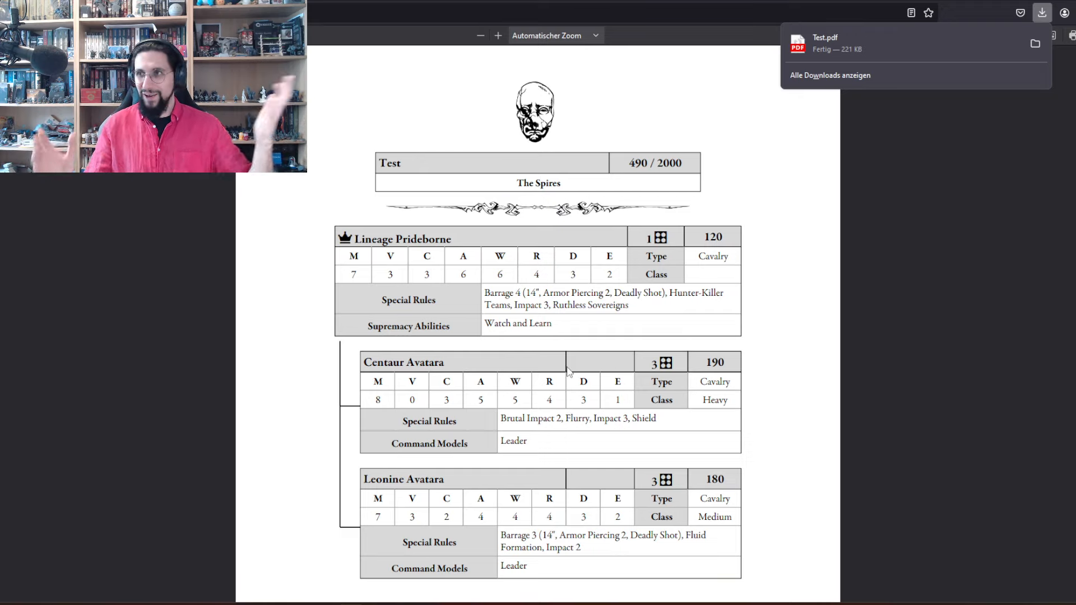
scroll(down, 3)
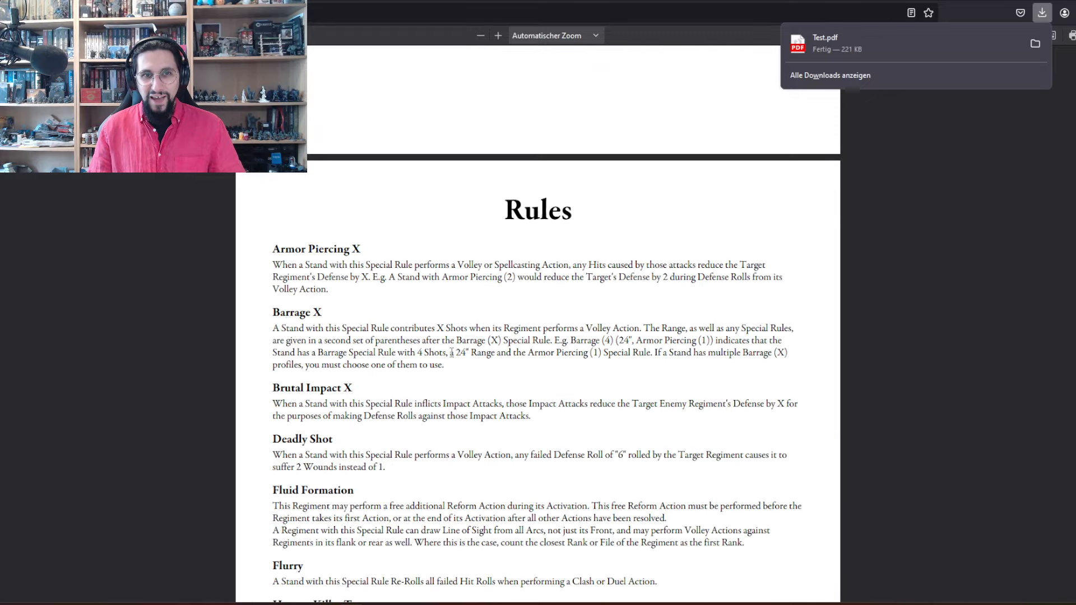
scroll(down, 3)
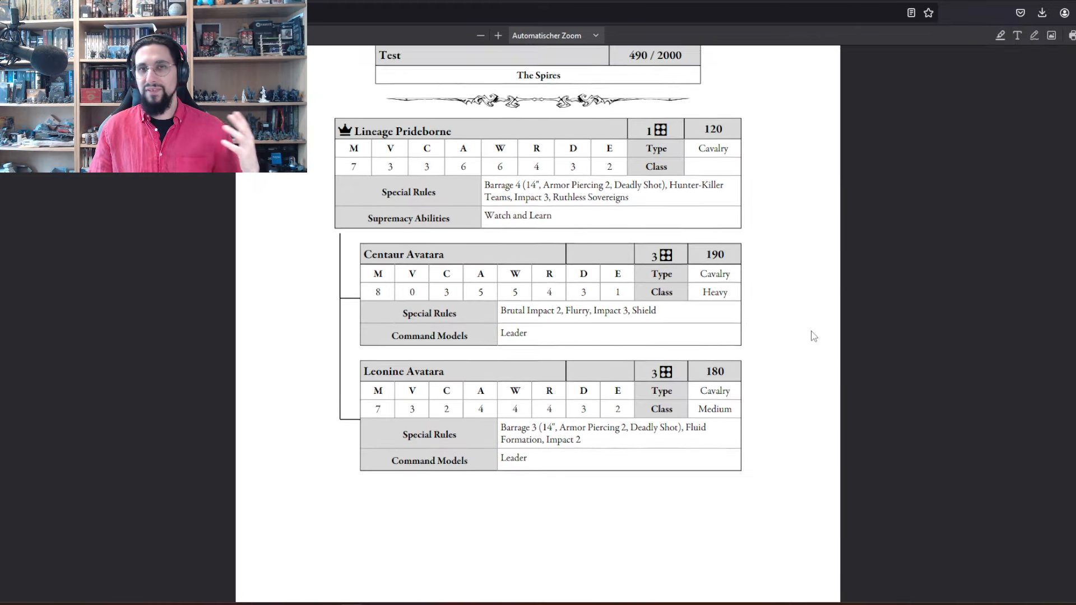
scroll(down, 3)
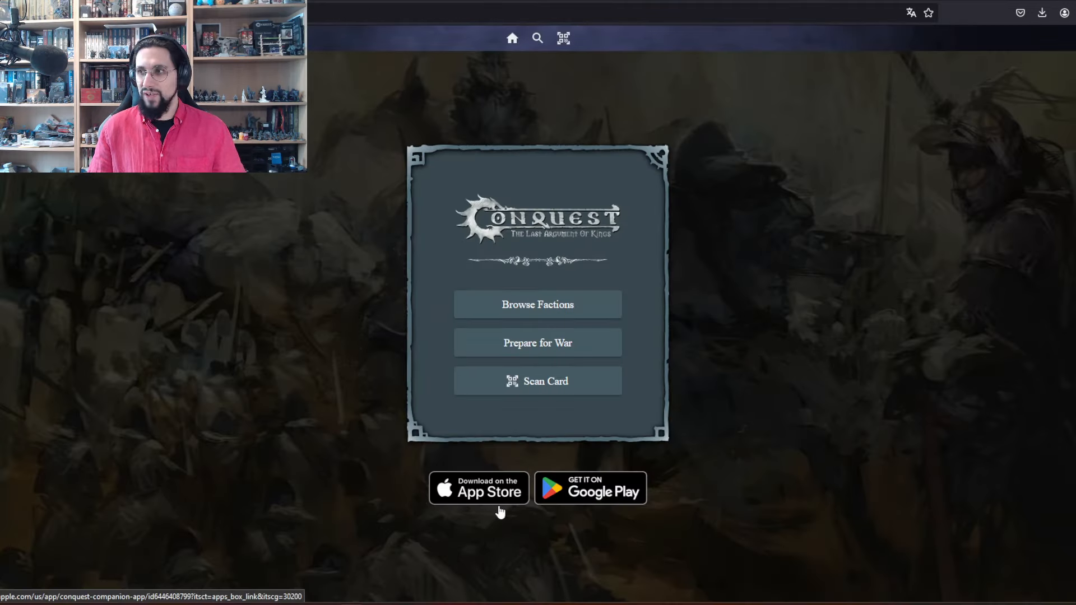
mouse_move(614, 511)
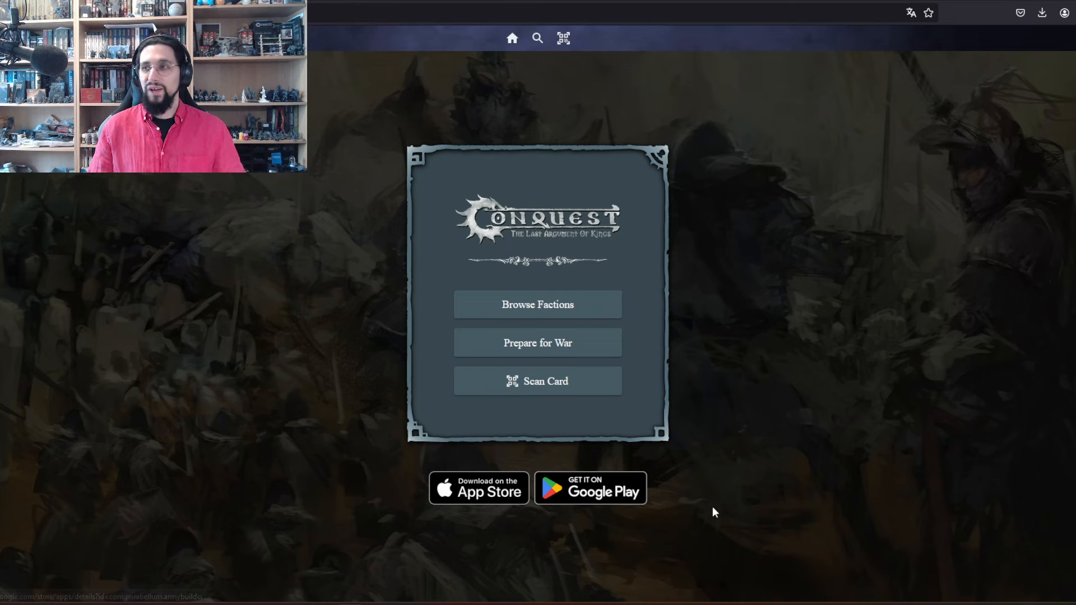
mouse_move(721, 490)
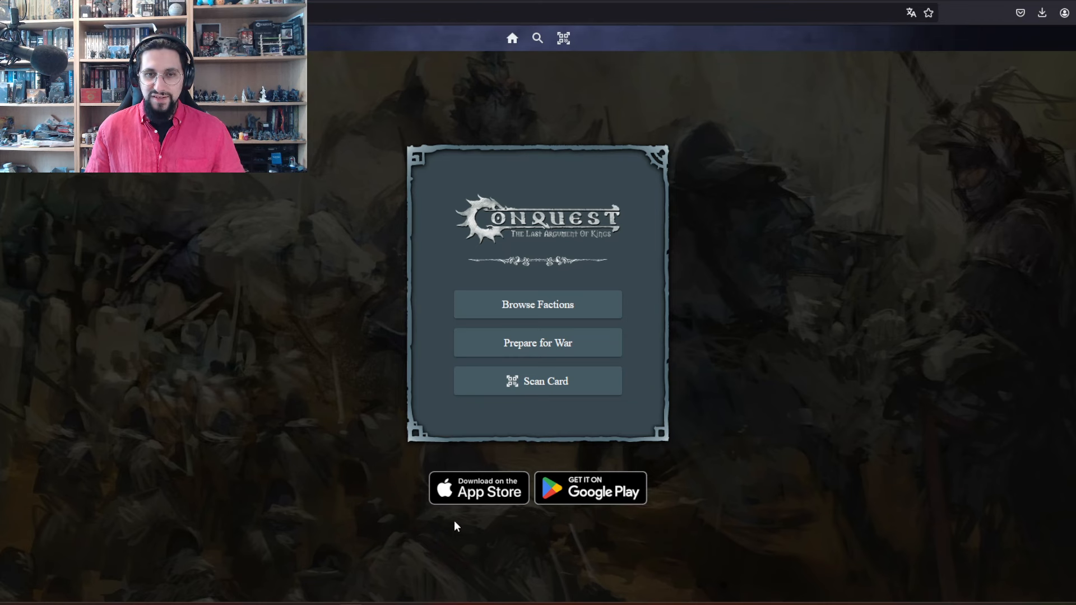
mouse_move(365, 430)
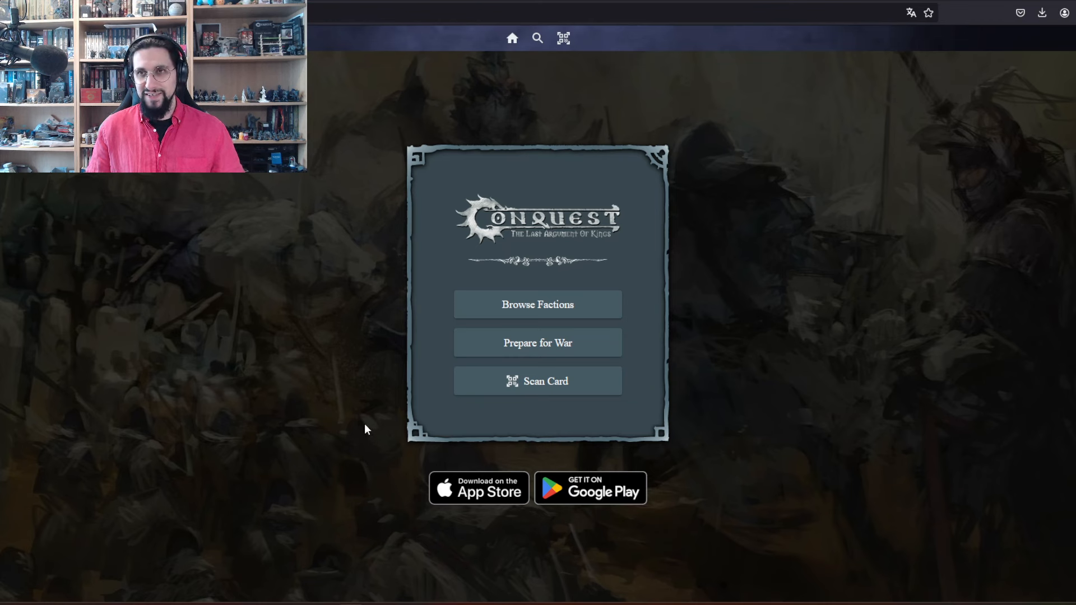